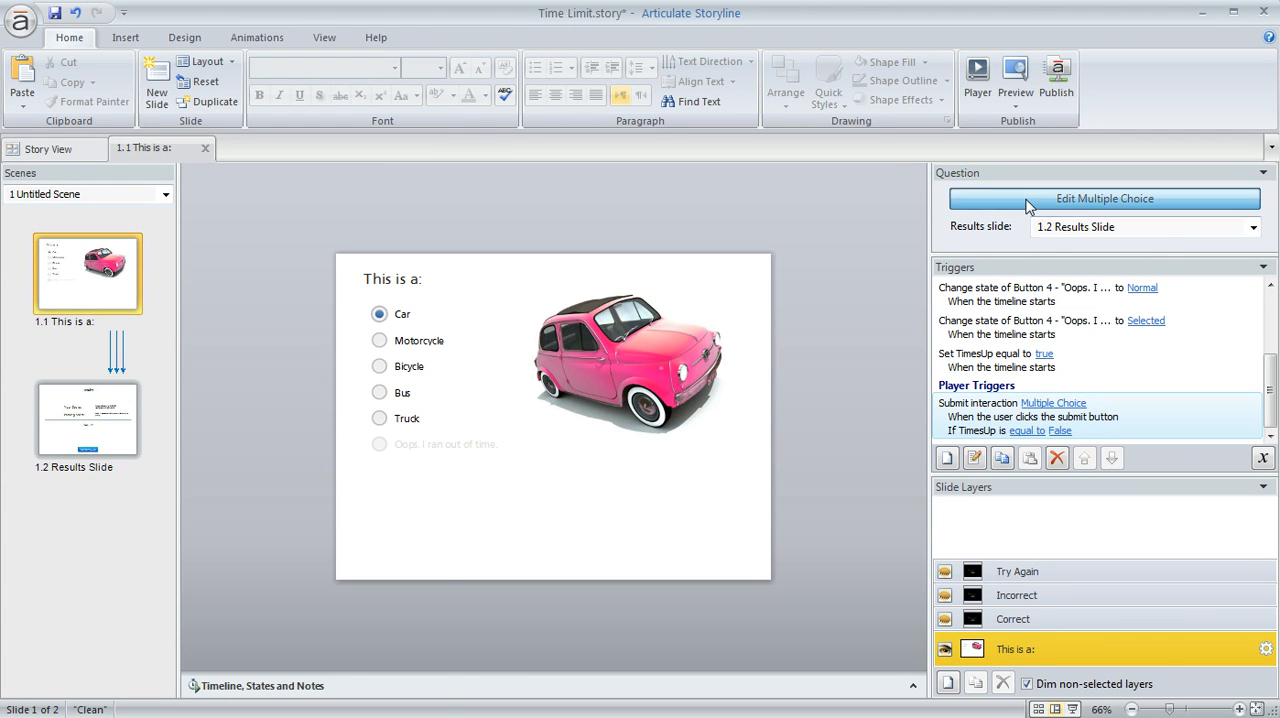
Review the multiple-choice question in Form View, keeping attempts at 3, and return to the slide
{"action": "left_click", "coordinate": [1104, 198]}
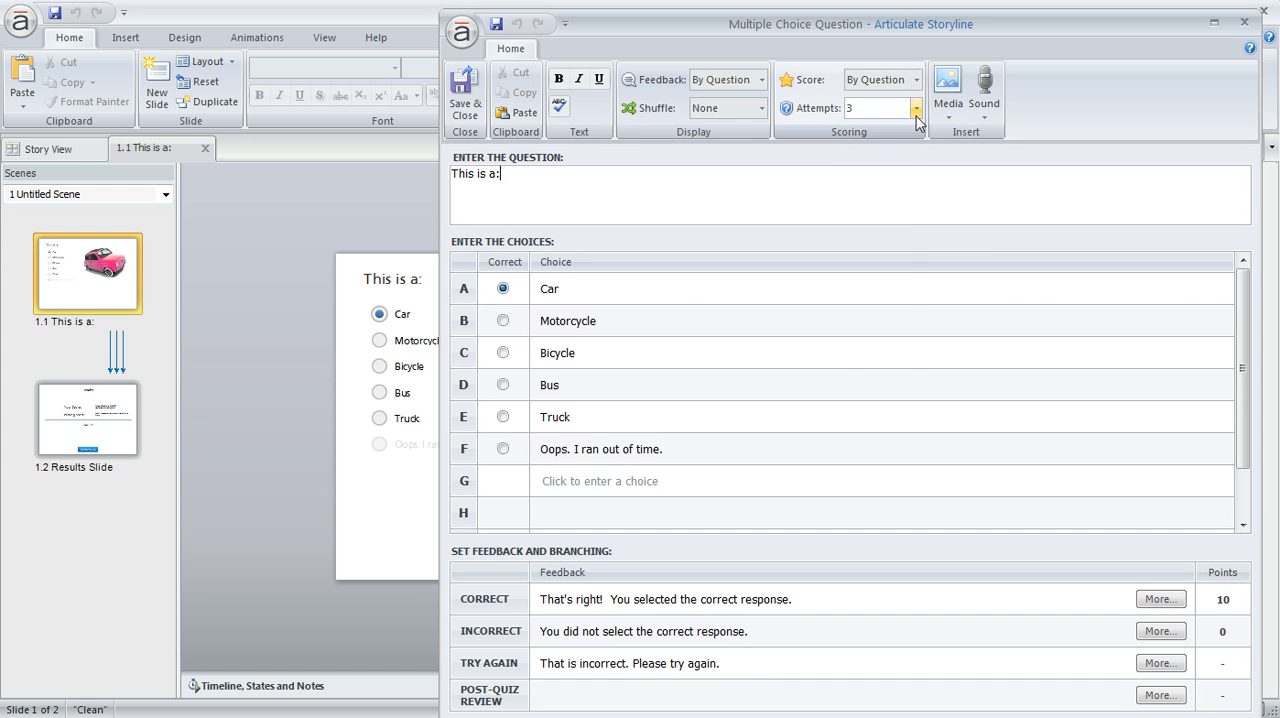
{"action": "left_click", "coordinate": [914, 108]}
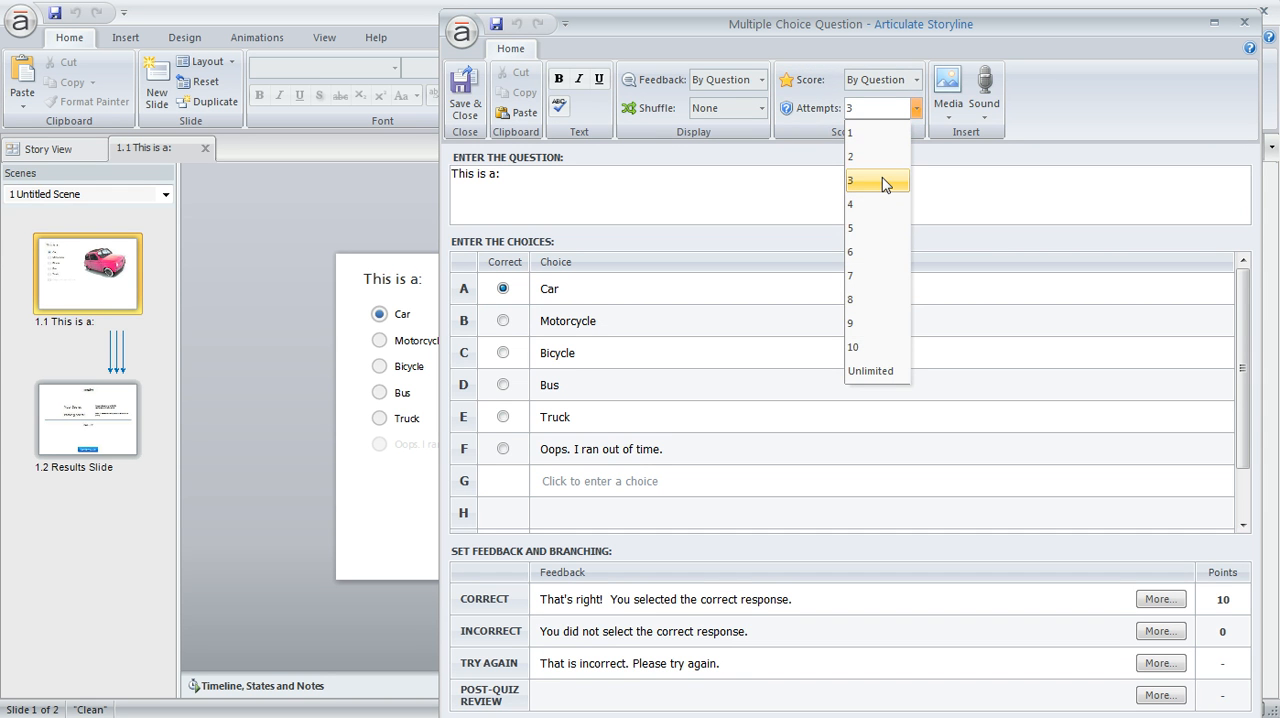
{"action": "left_click", "coordinate": [876, 182]}
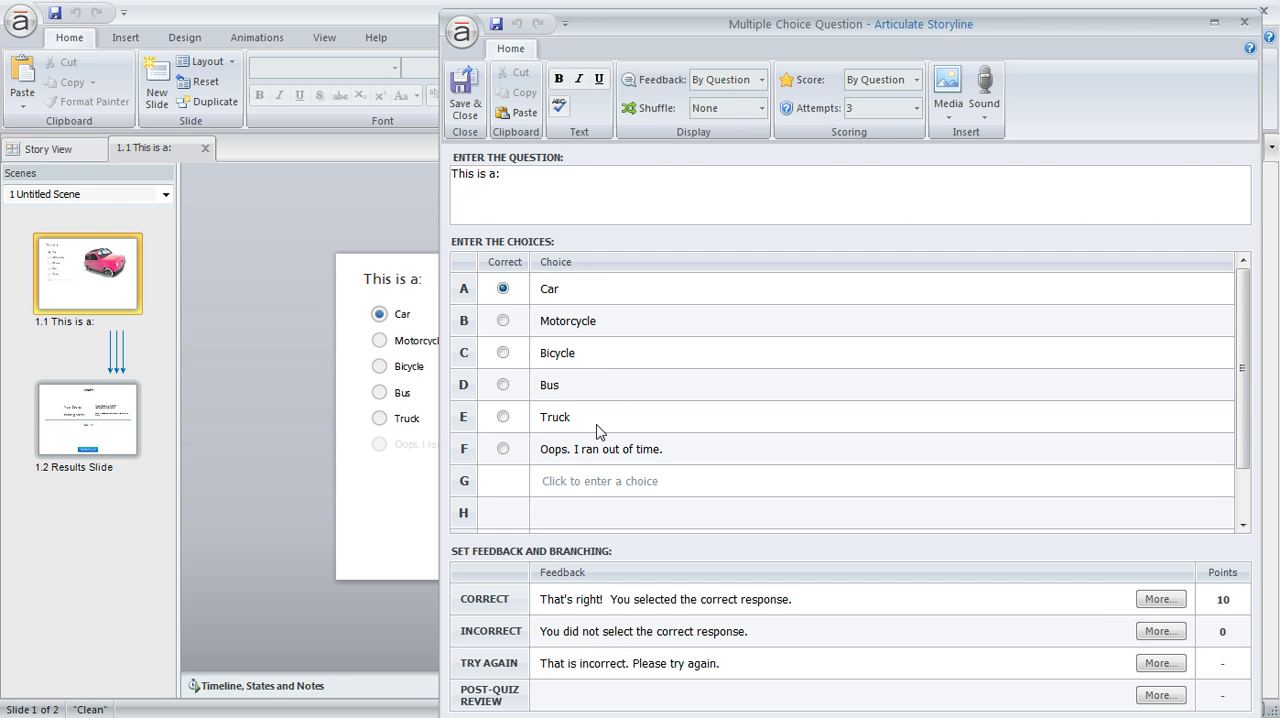
{"action": "left_click", "coordinate": [600, 448]}
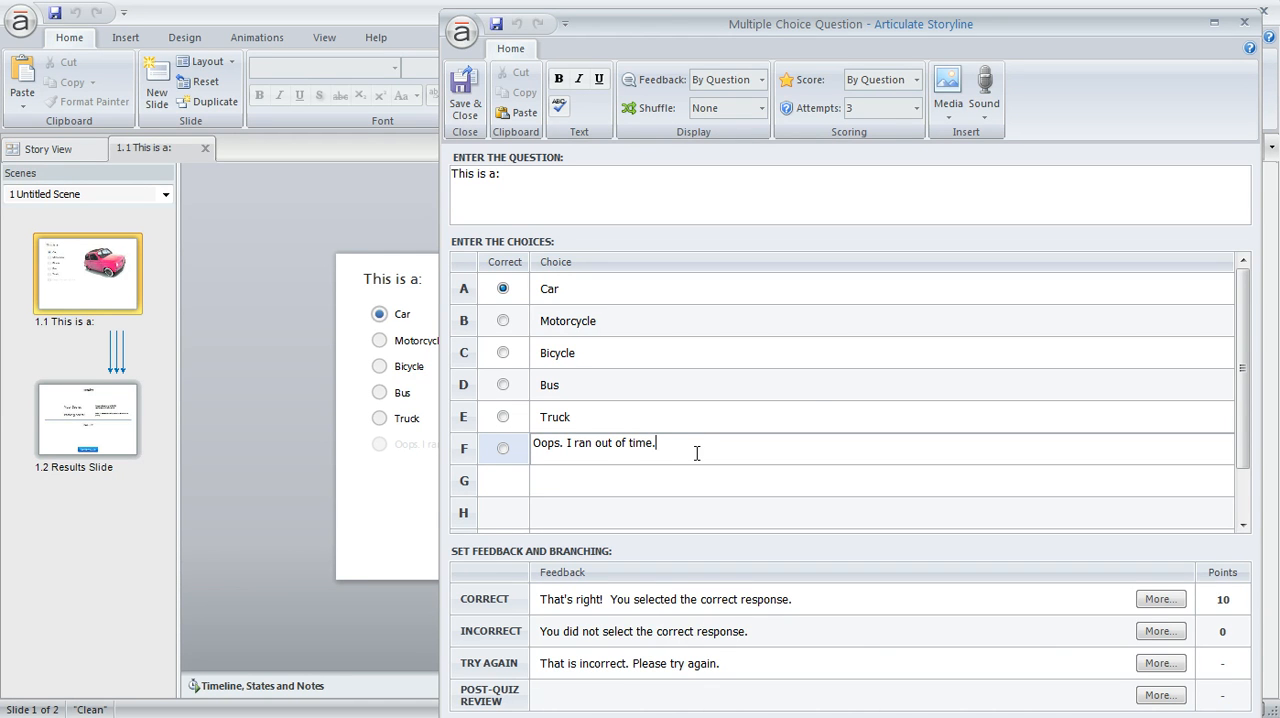
{"action": "left_click", "coordinate": [464, 96]}
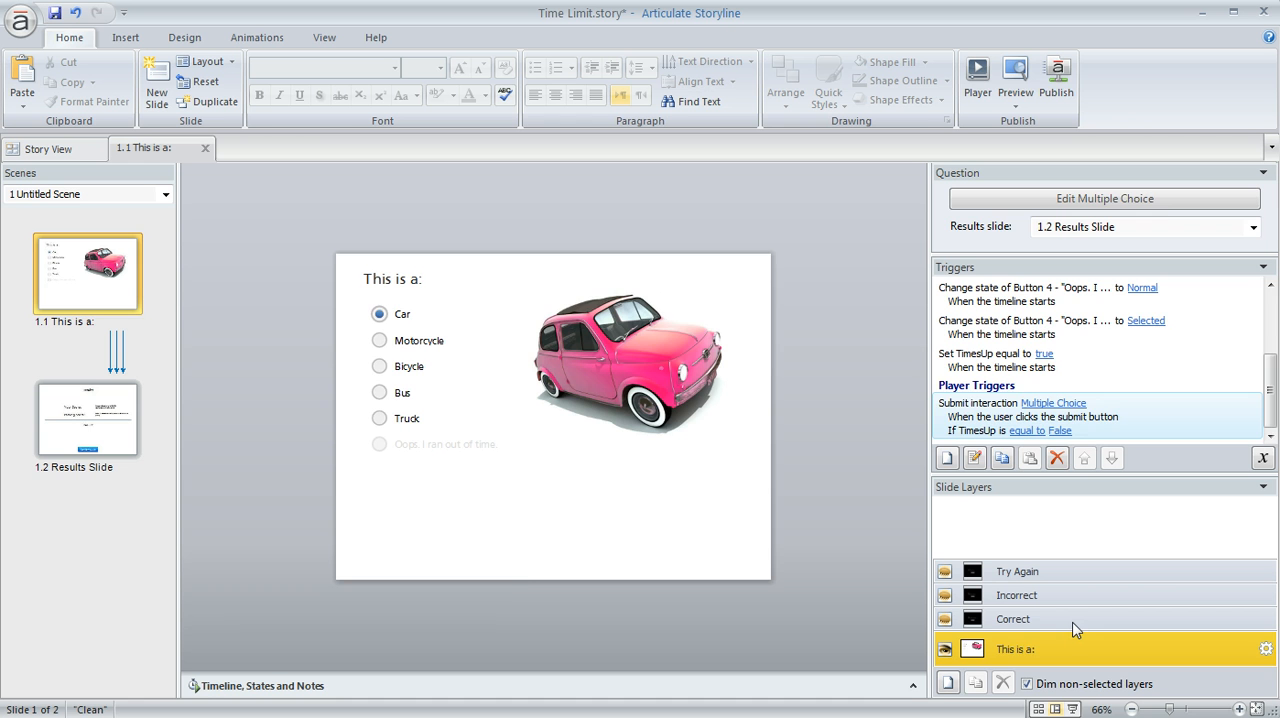
View the Correct, Incorrect and Try Again feedback layers, then return to the base layer
{"action": "left_click", "coordinate": [1012, 618]}
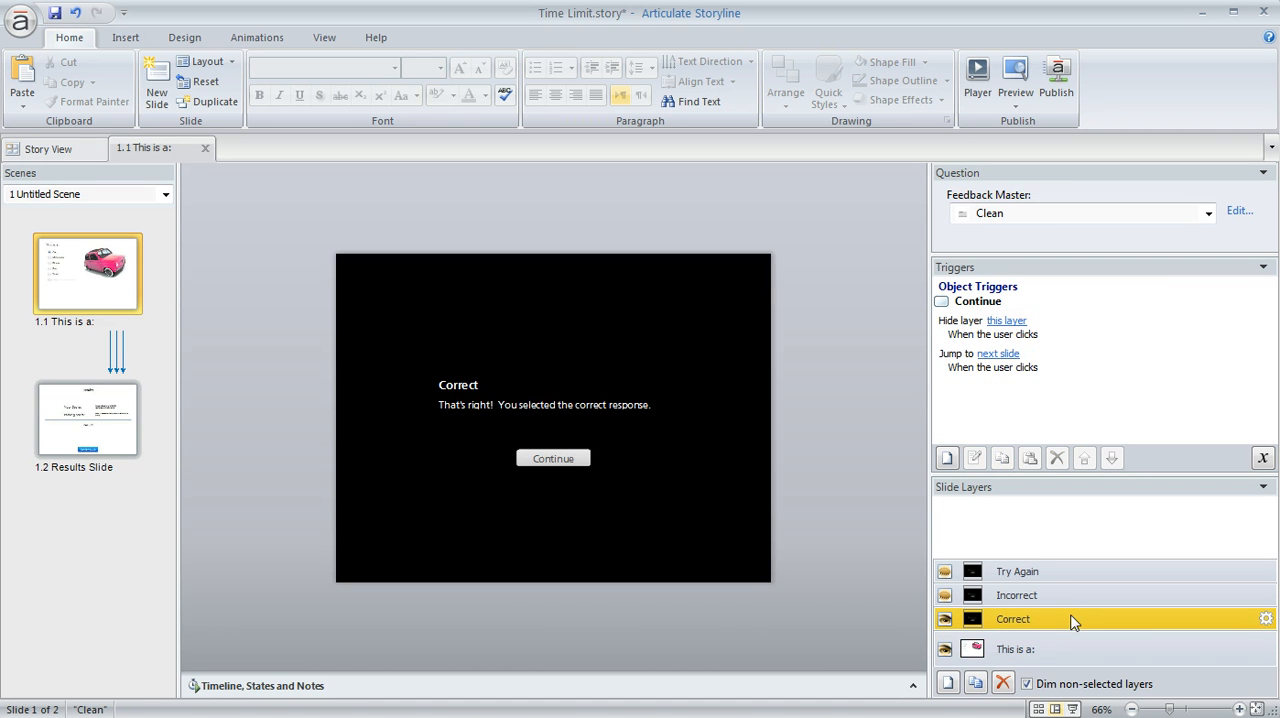
{"action": "left_click", "coordinate": [1016, 596]}
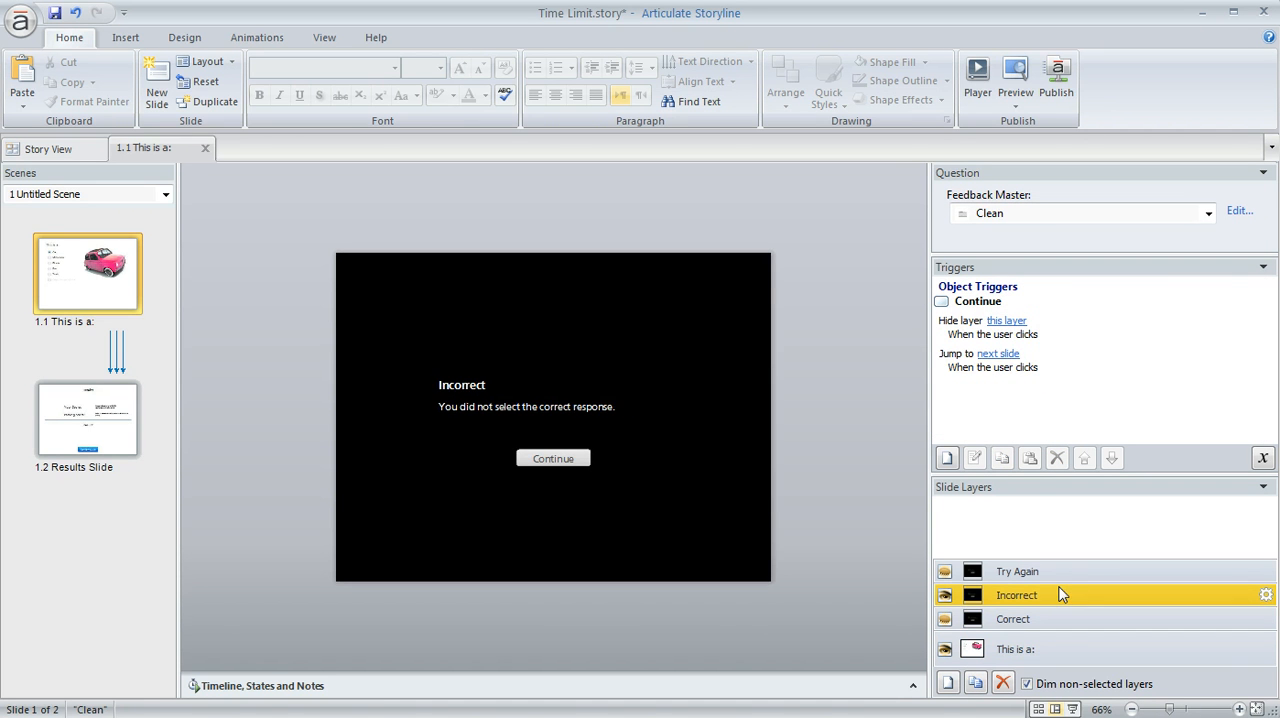
{"action": "left_click", "coordinate": [1016, 572]}
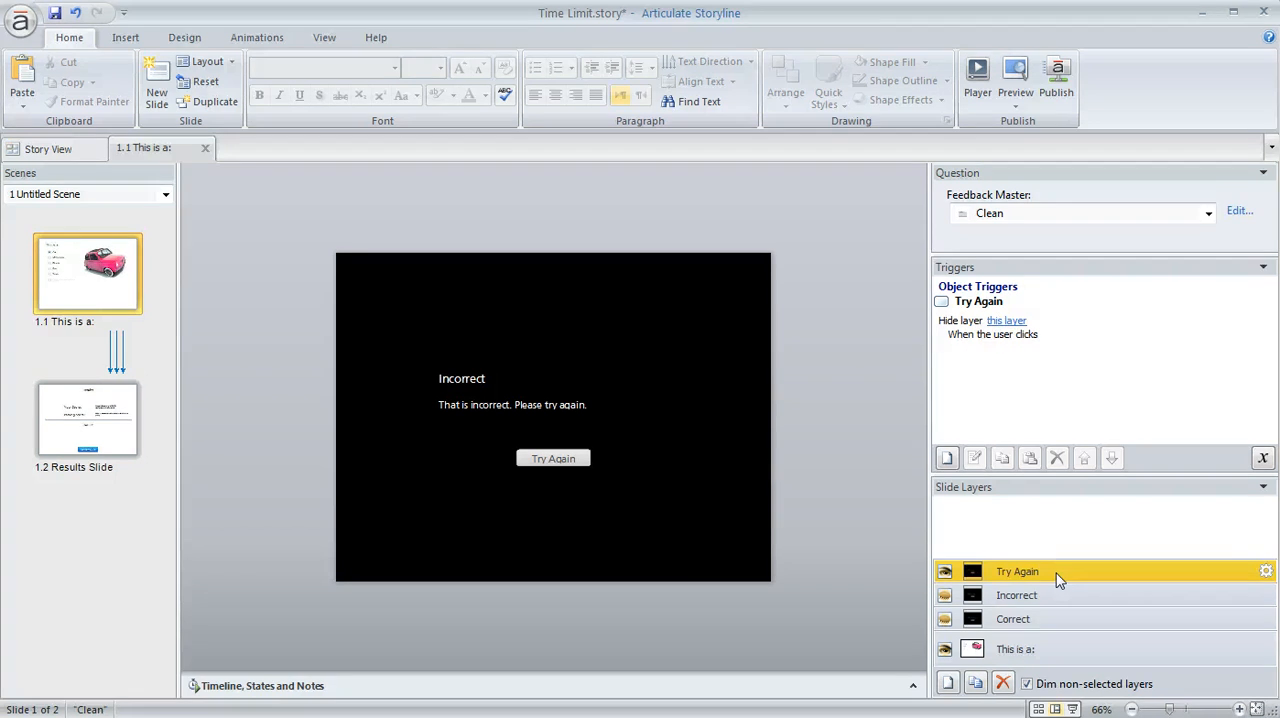
{"action": "mouse_move", "coordinate": [612, 304]}
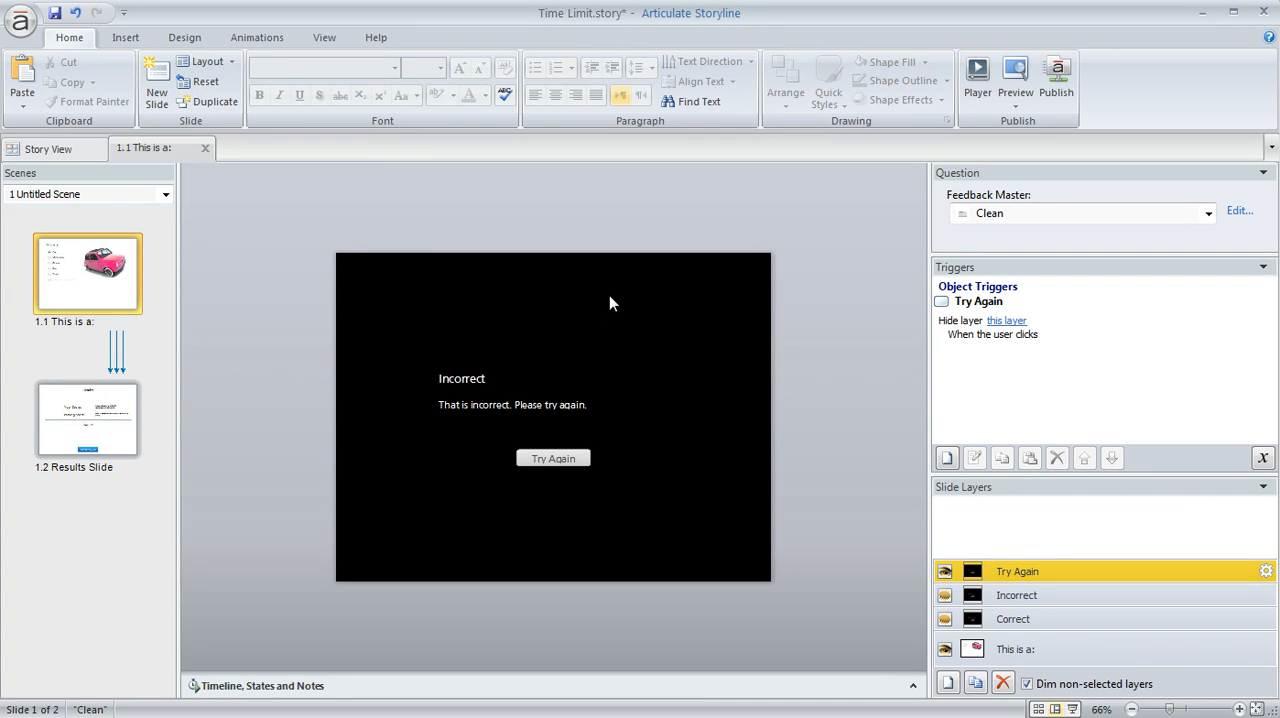
{"action": "mouse_move", "coordinate": [612, 502]}
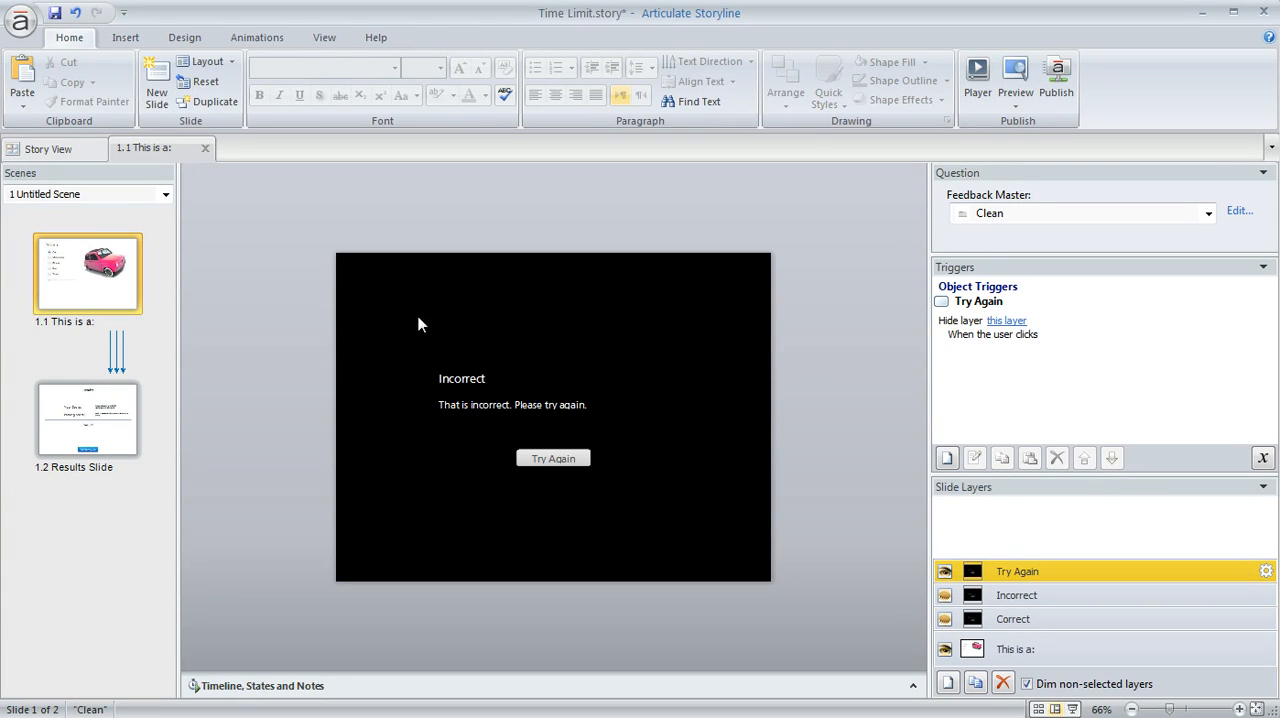
{"action": "mouse_move", "coordinate": [388, 276]}
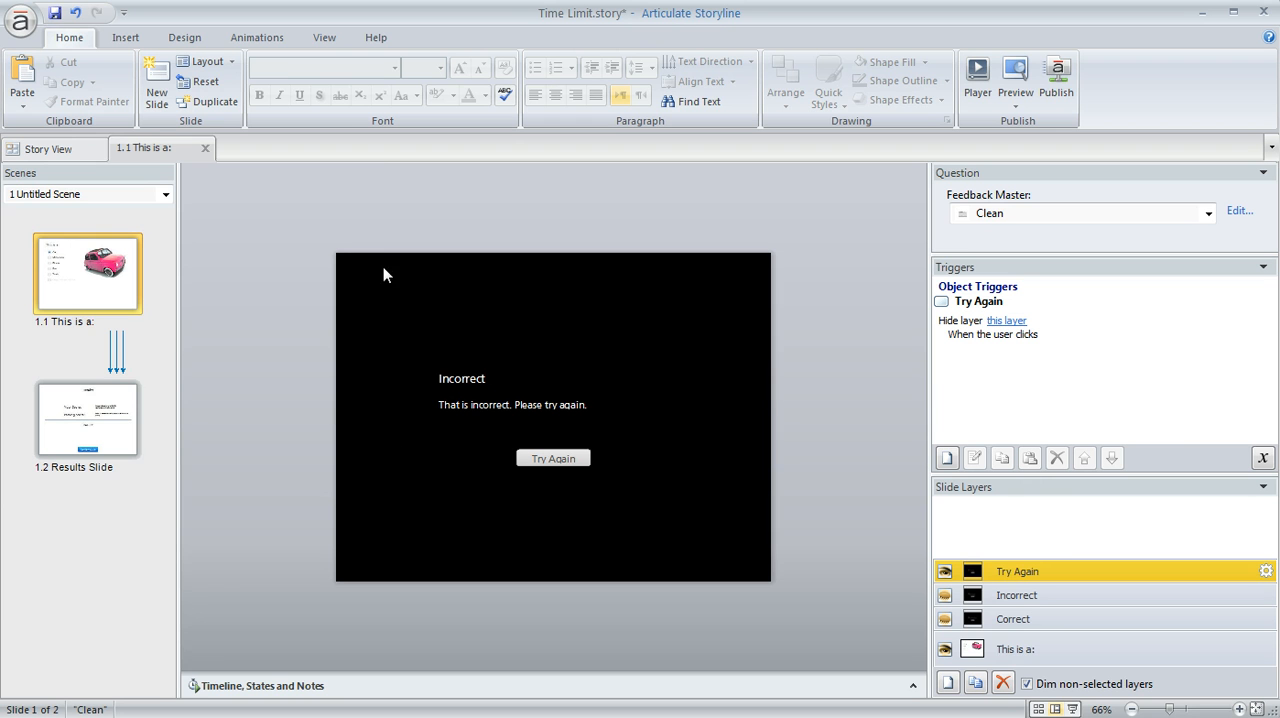
{"action": "mouse_move", "coordinate": [704, 518]}
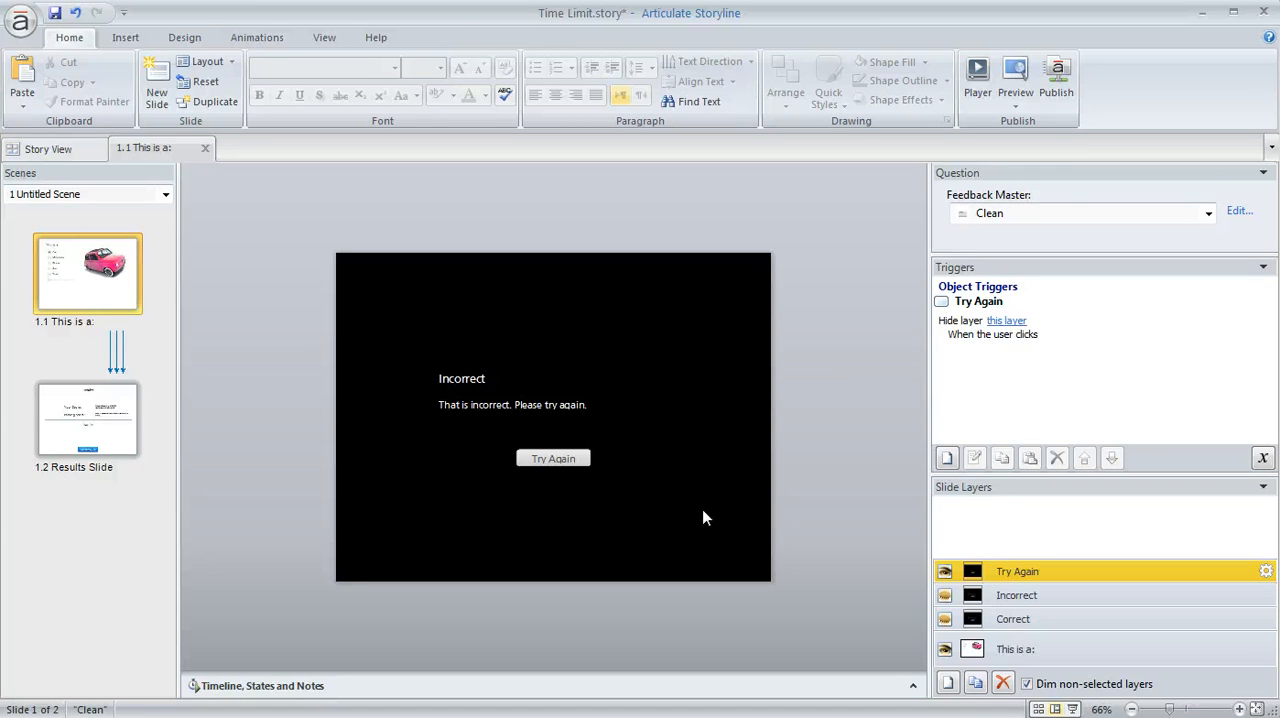
{"action": "mouse_move", "coordinate": [548, 540]}
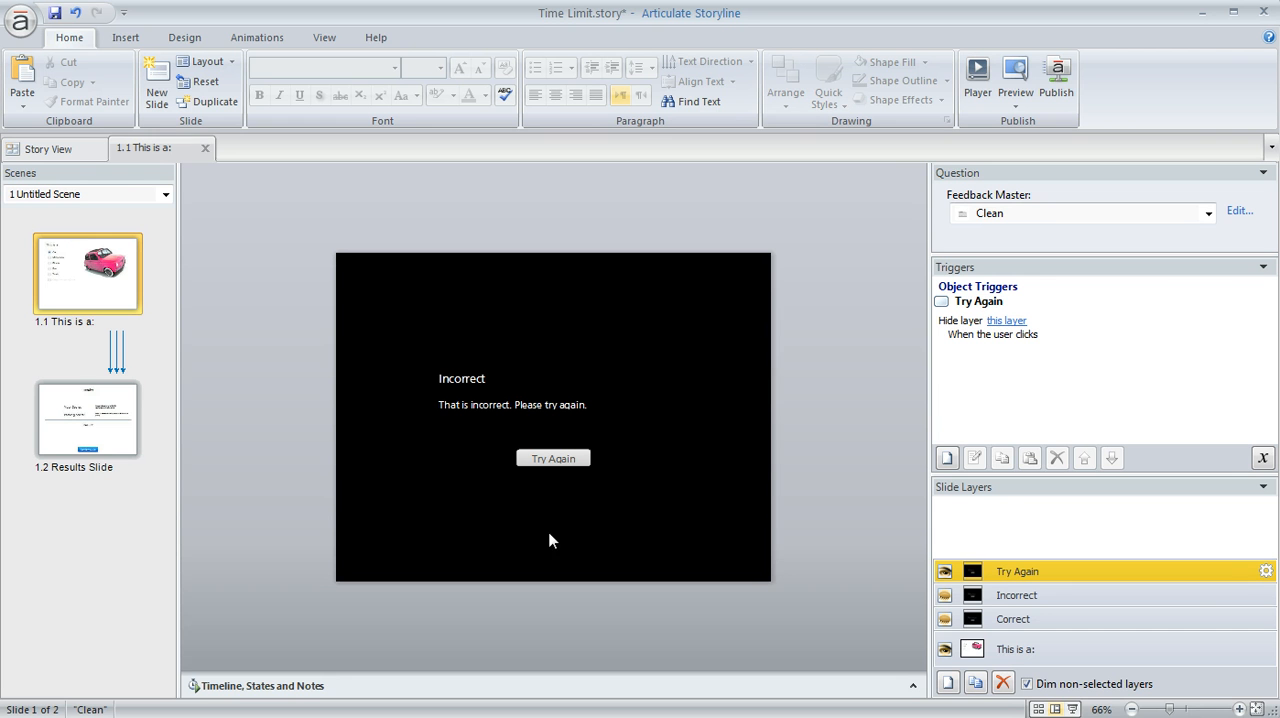
{"action": "mouse_move", "coordinate": [636, 490]}
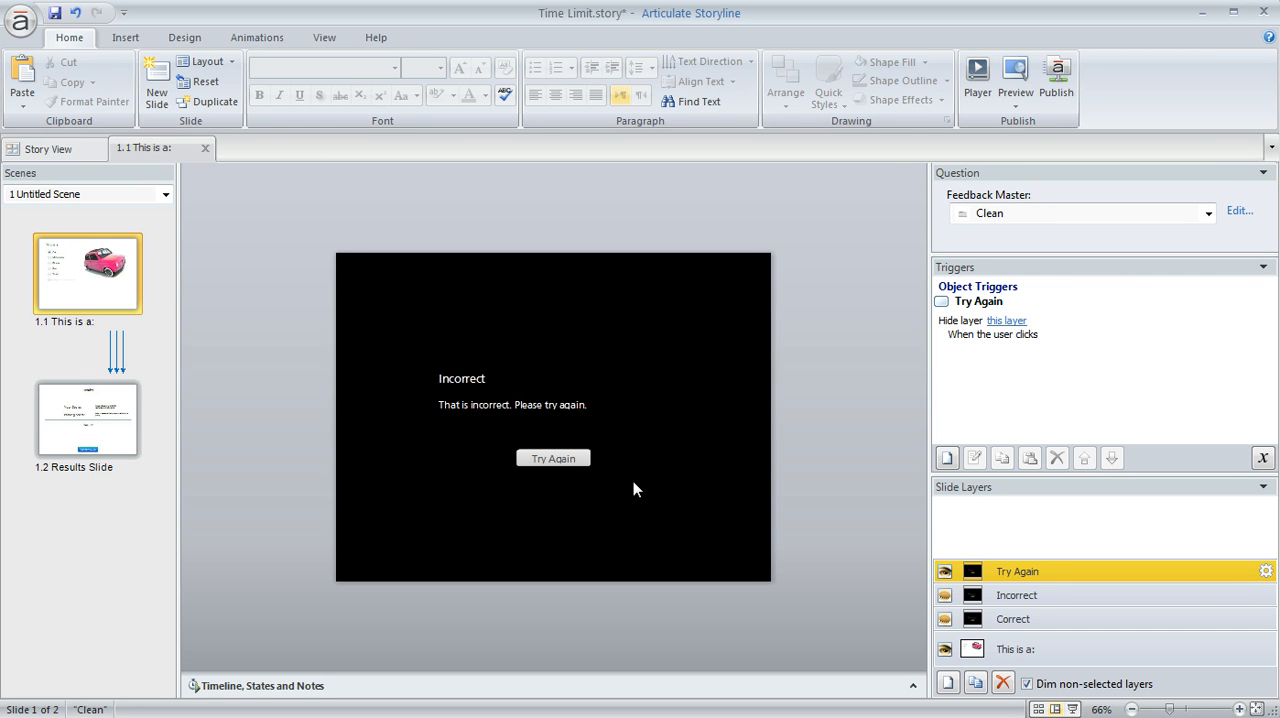
{"action": "mouse_move", "coordinate": [900, 418]}
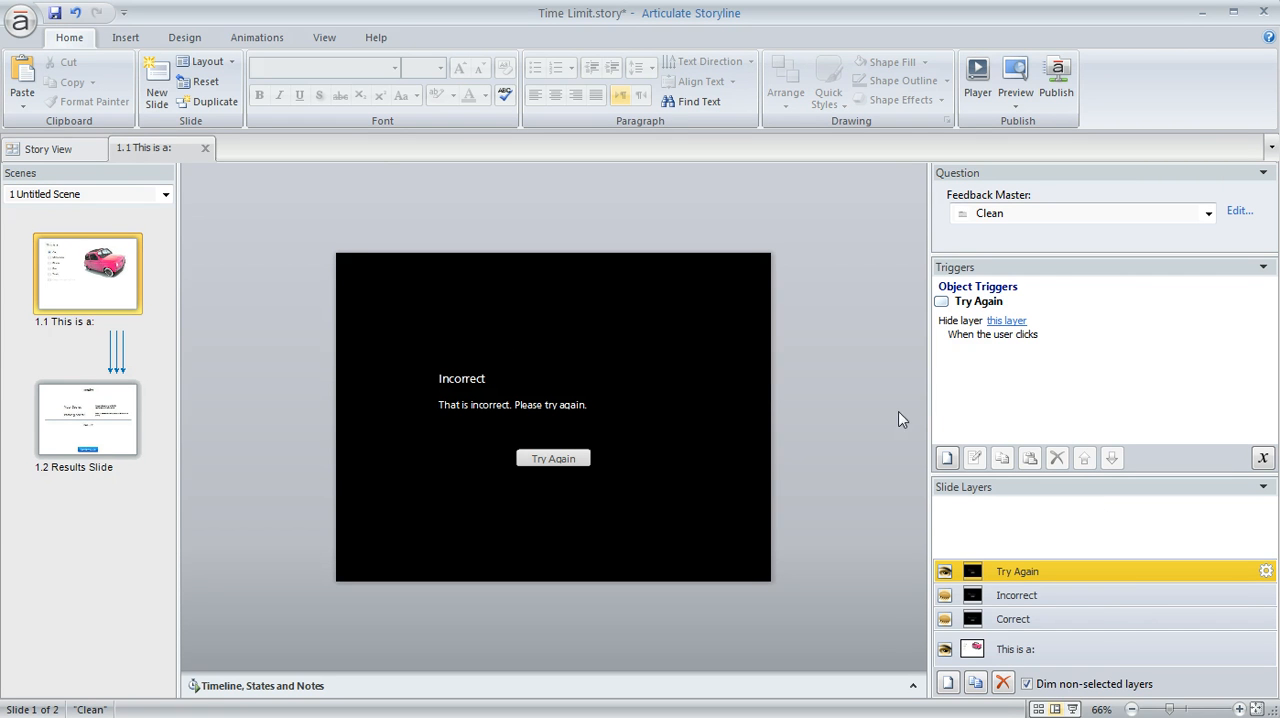
{"action": "left_click", "coordinate": [1016, 648]}
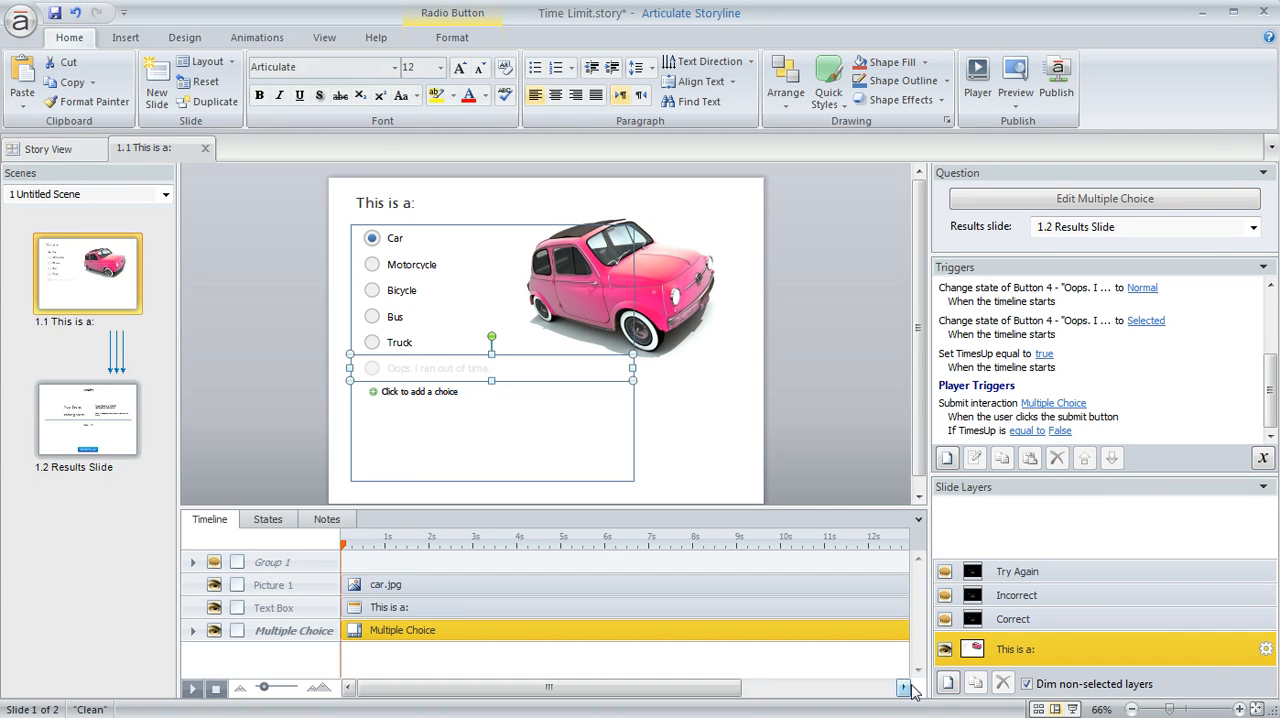
Check in States that the 'Oops. I ran out of time.' choice starts Hidden, then return to the timeline
{"action": "left_click", "coordinate": [268, 518]}
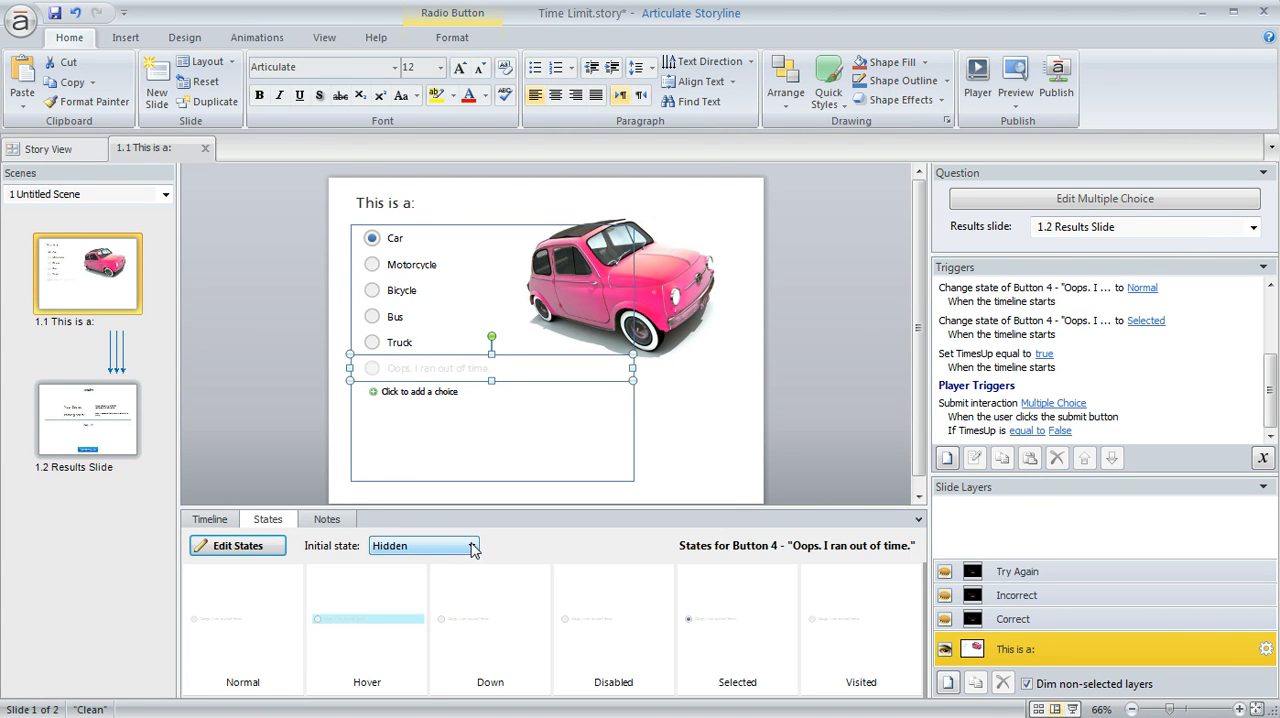
{"action": "left_click", "coordinate": [470, 544]}
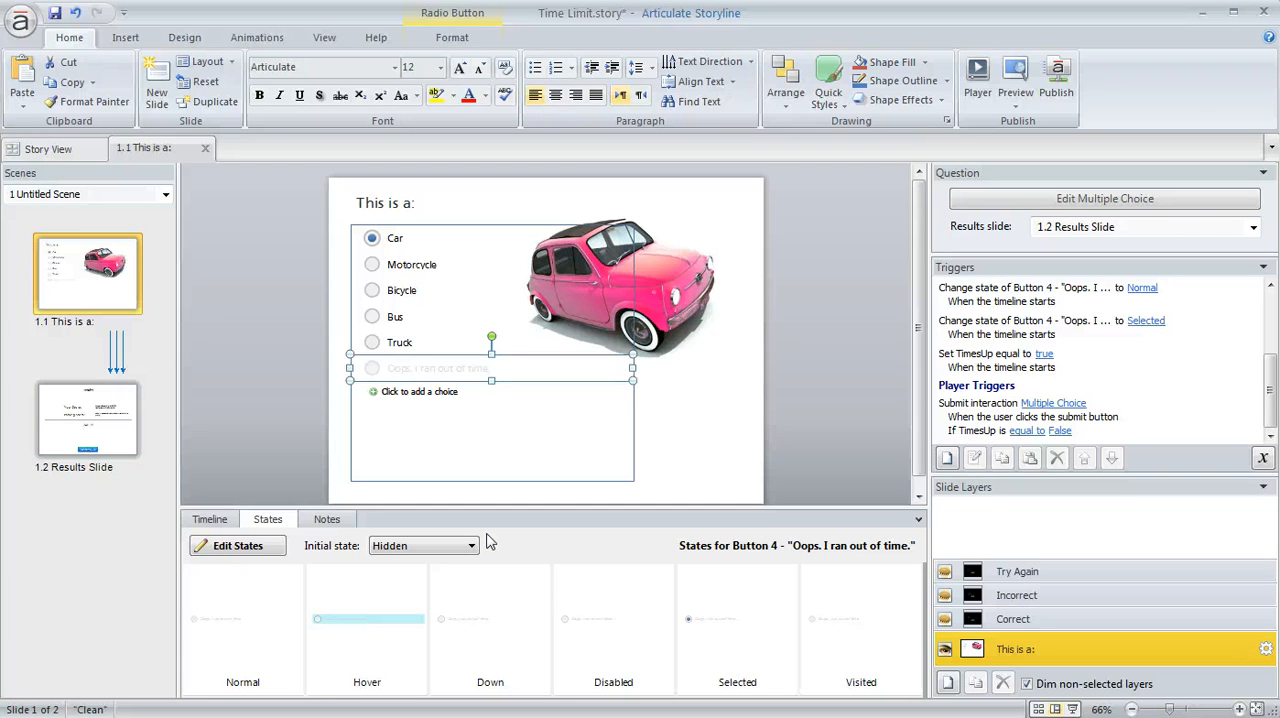
{"action": "mouse_move", "coordinate": [248, 526]}
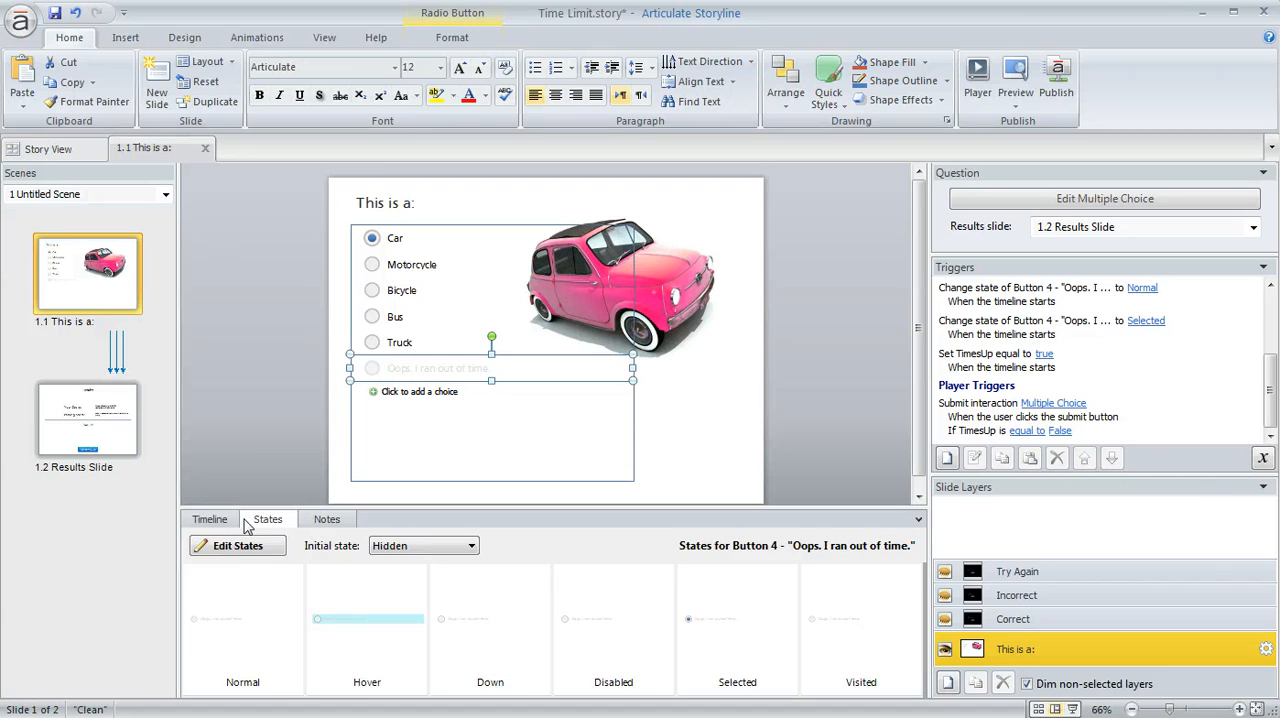
{"action": "left_click", "coordinate": [208, 518]}
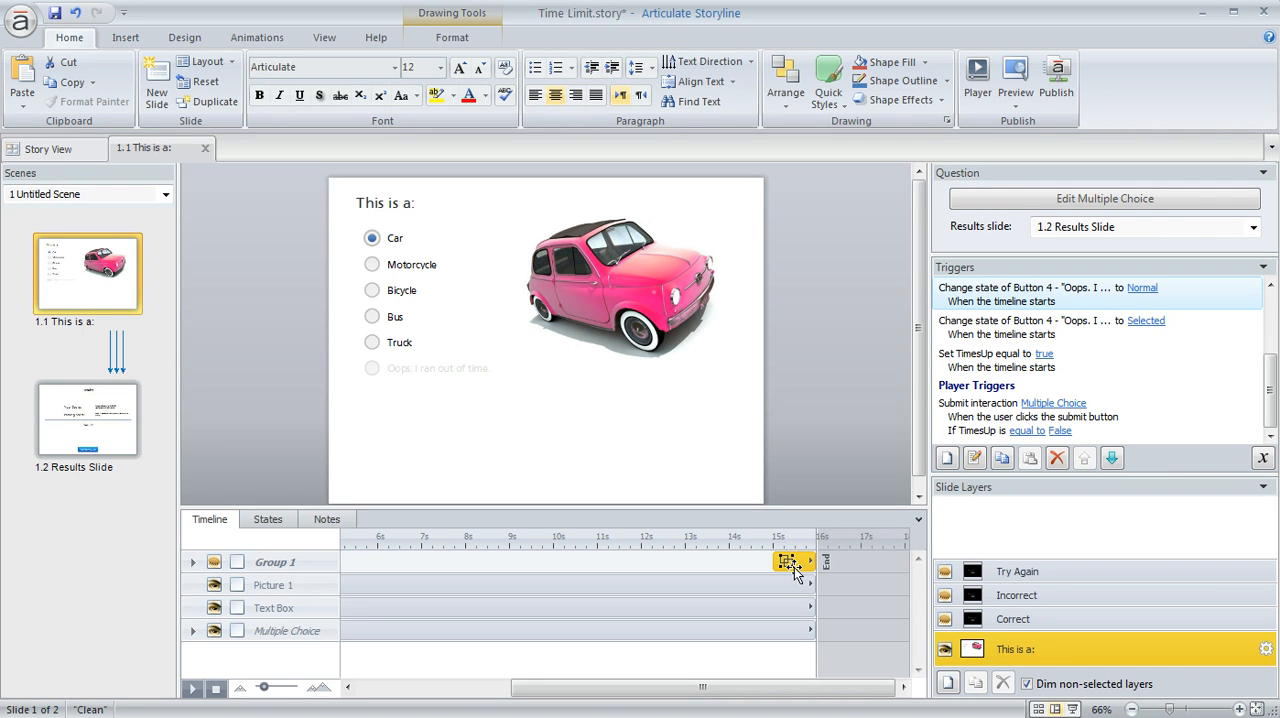
{"action": "mouse_move", "coordinate": [216, 560]}
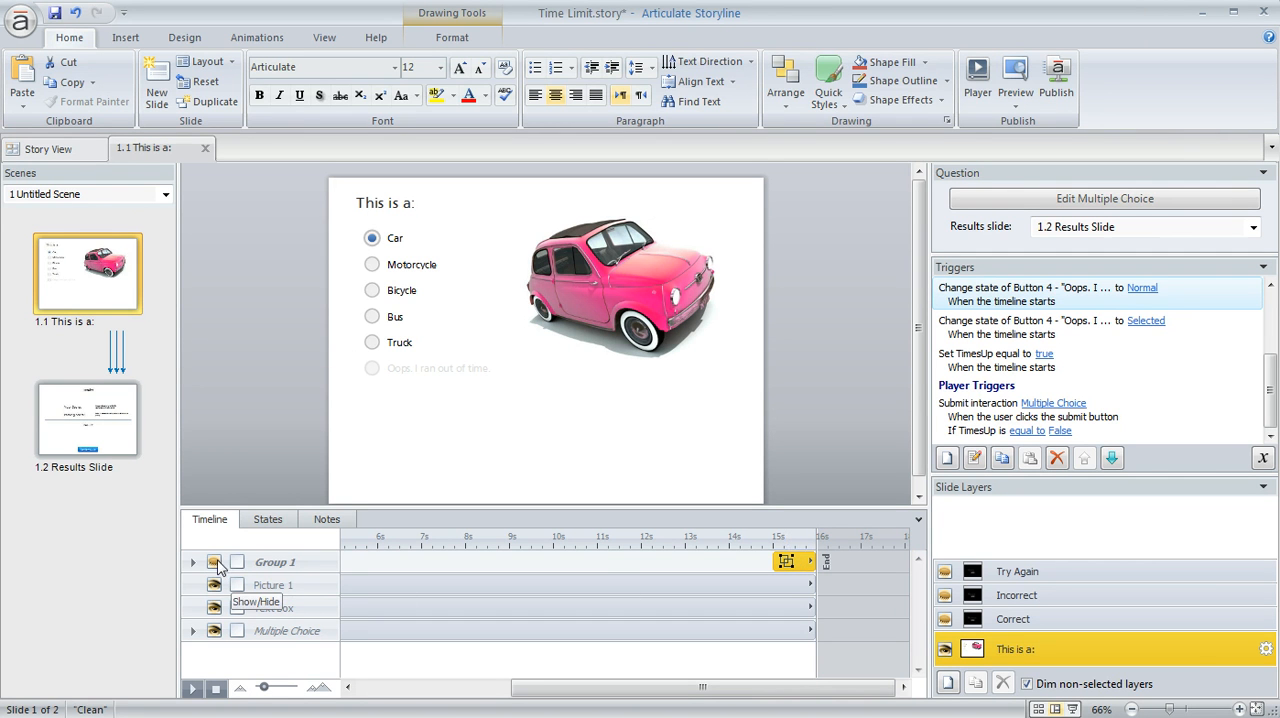
{"action": "left_click", "coordinate": [192, 560]}
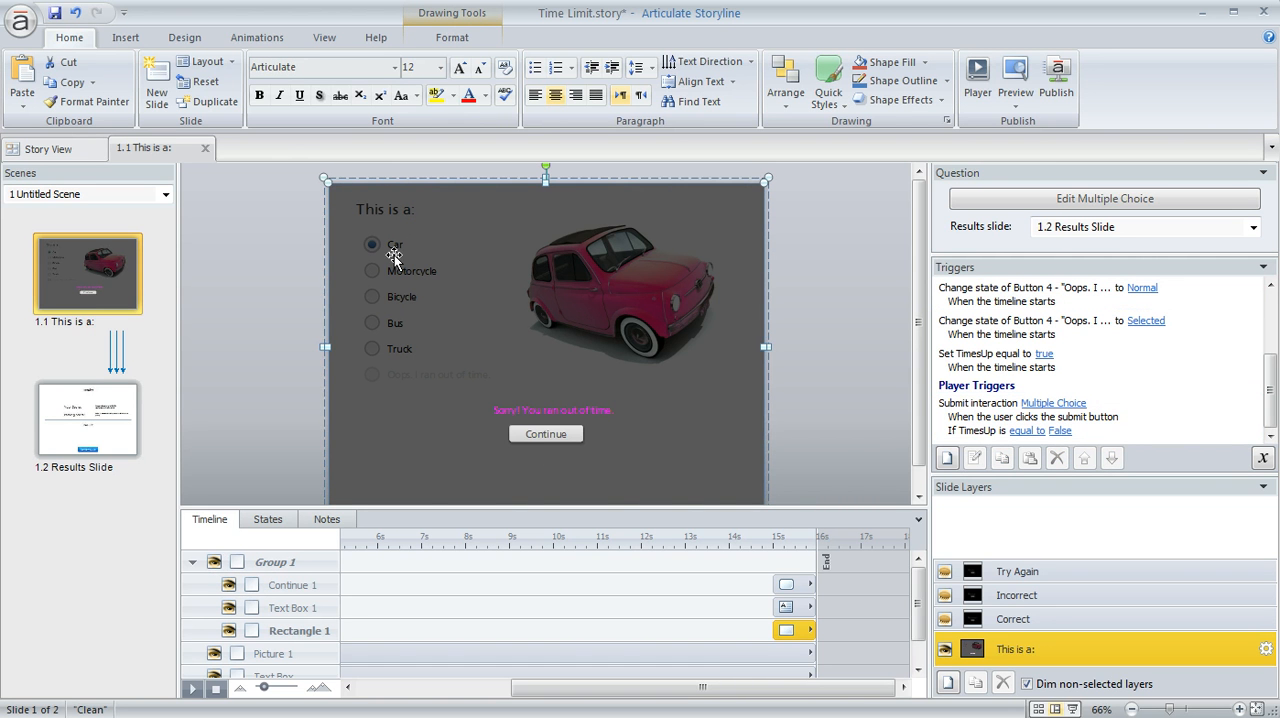
{"action": "left_click", "coordinate": [552, 408]}
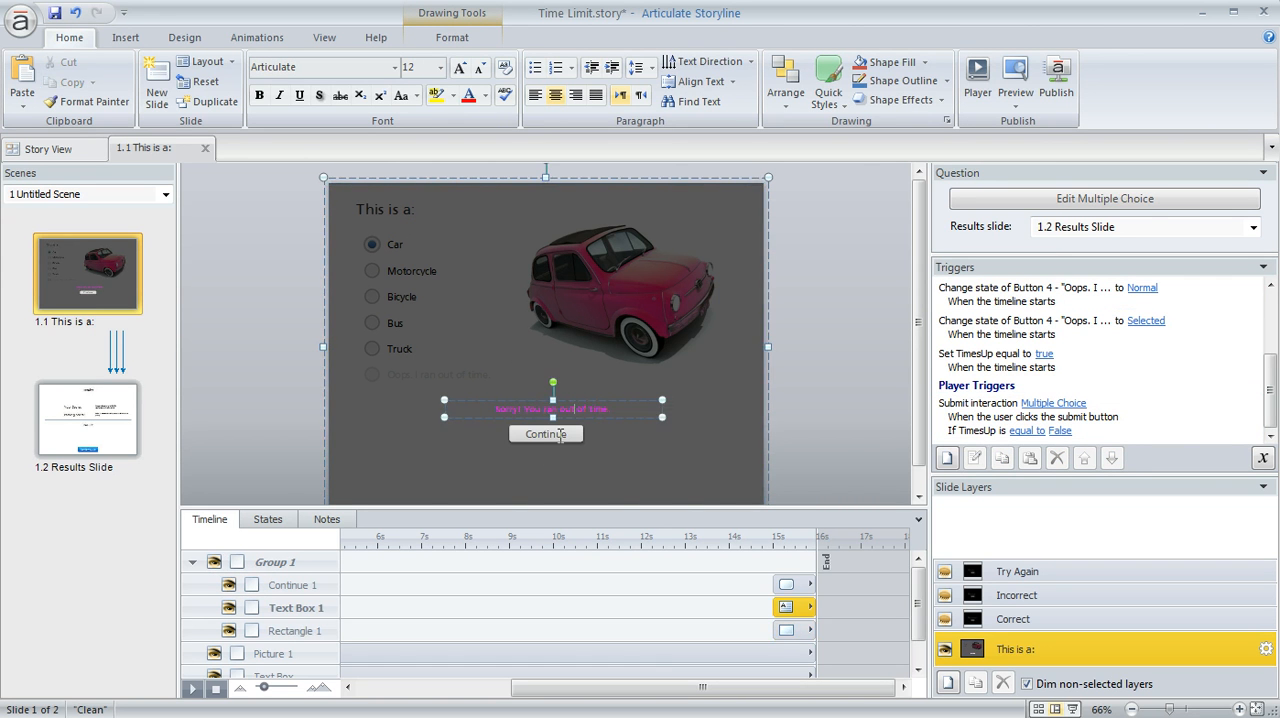
{"action": "left_click", "coordinate": [546, 432]}
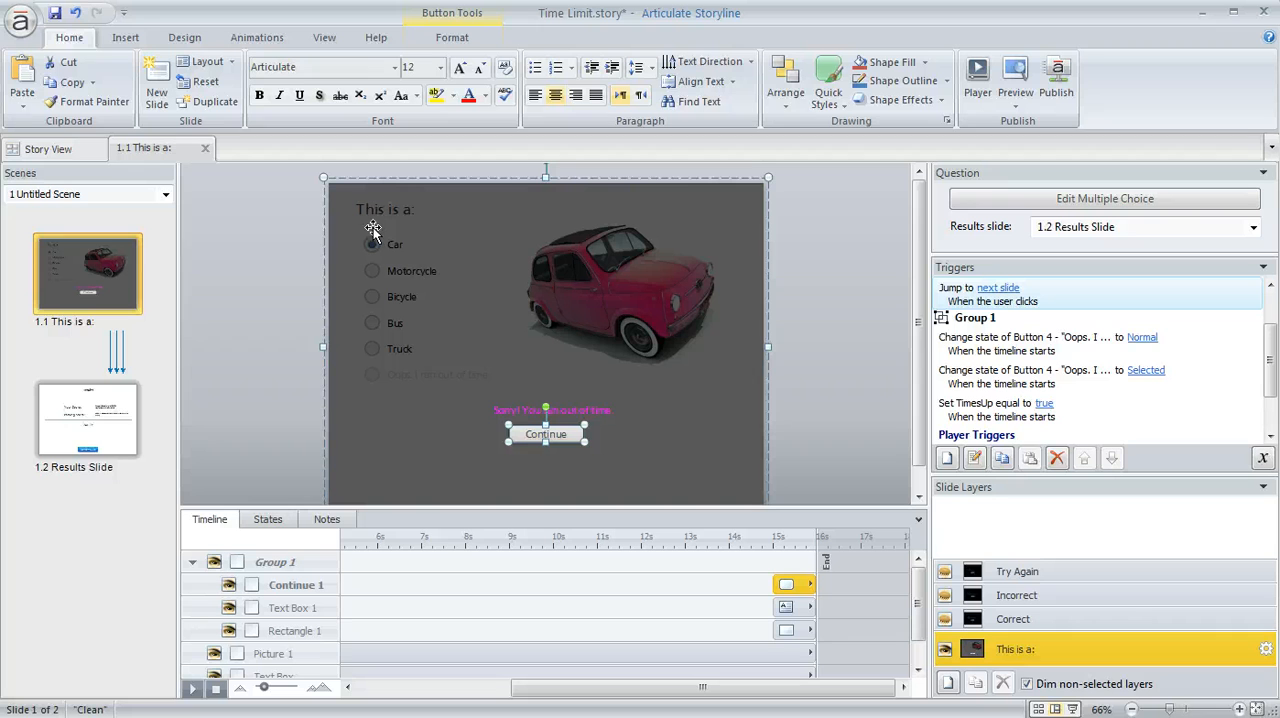
{"action": "left_click", "coordinate": [372, 244]}
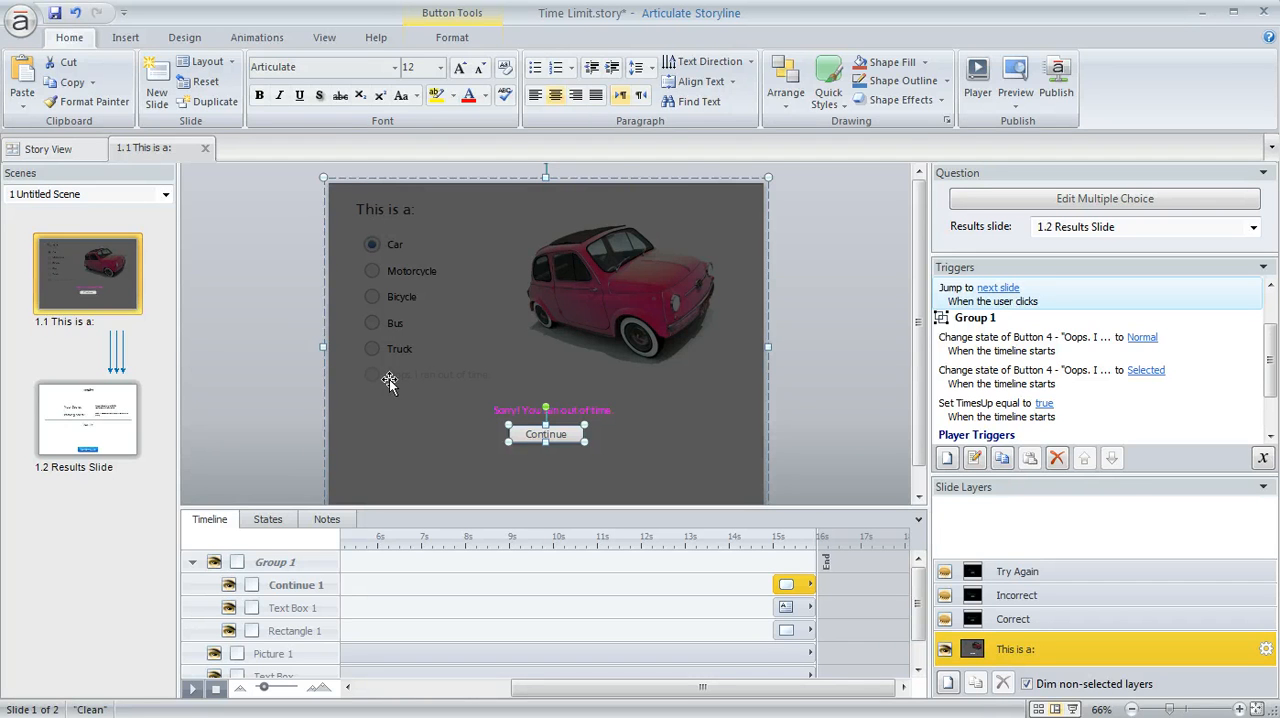
{"action": "mouse_move", "coordinate": [432, 388]}
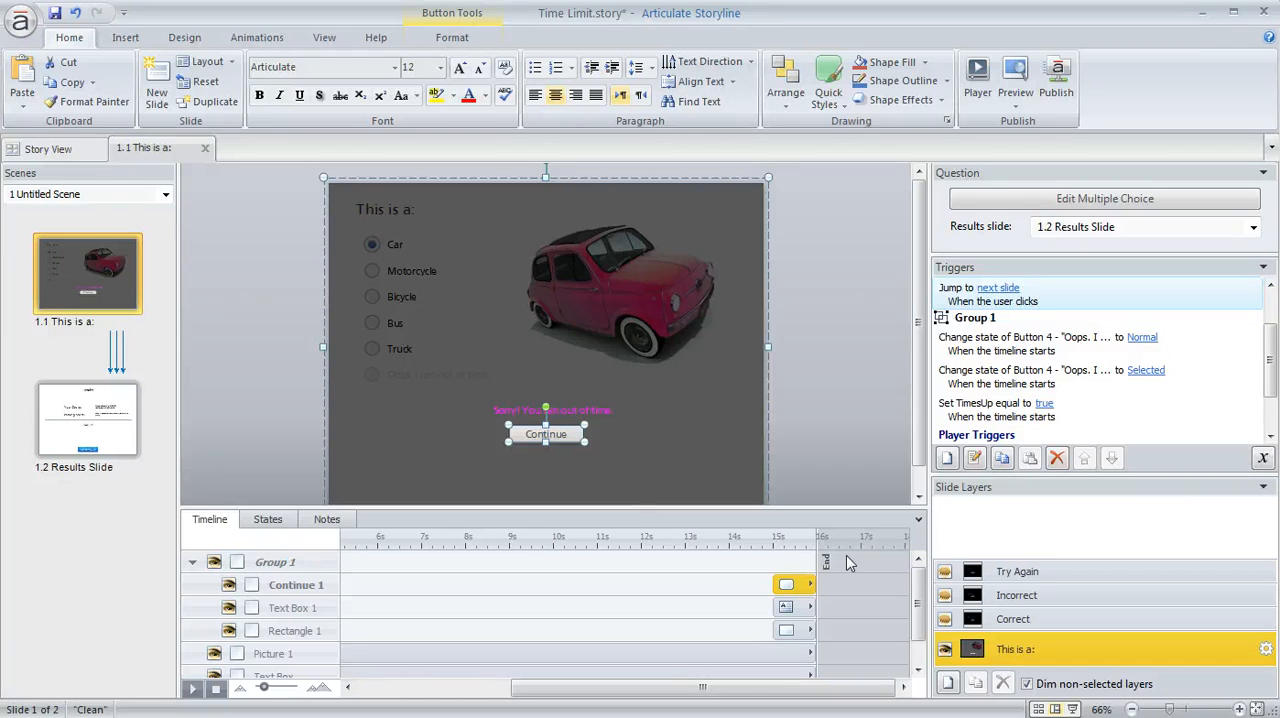
{"action": "left_click", "coordinate": [1264, 458]}
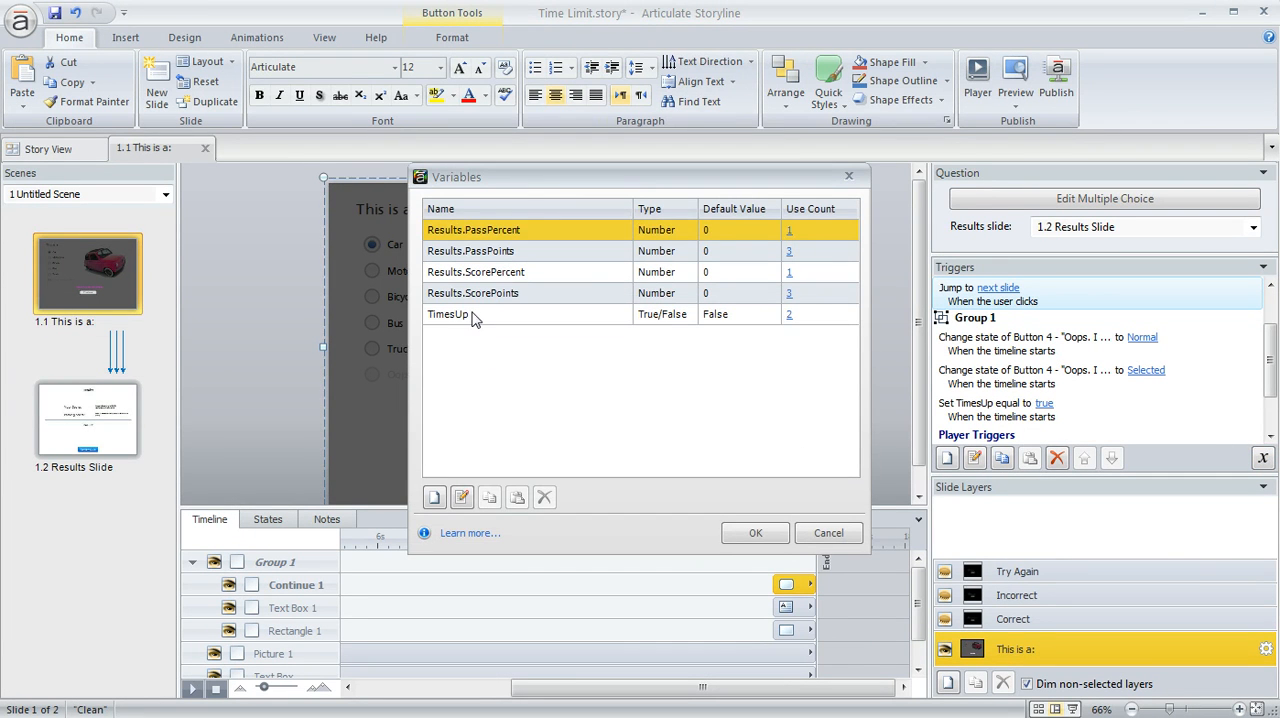
{"action": "double_click", "coordinate": [448, 314]}
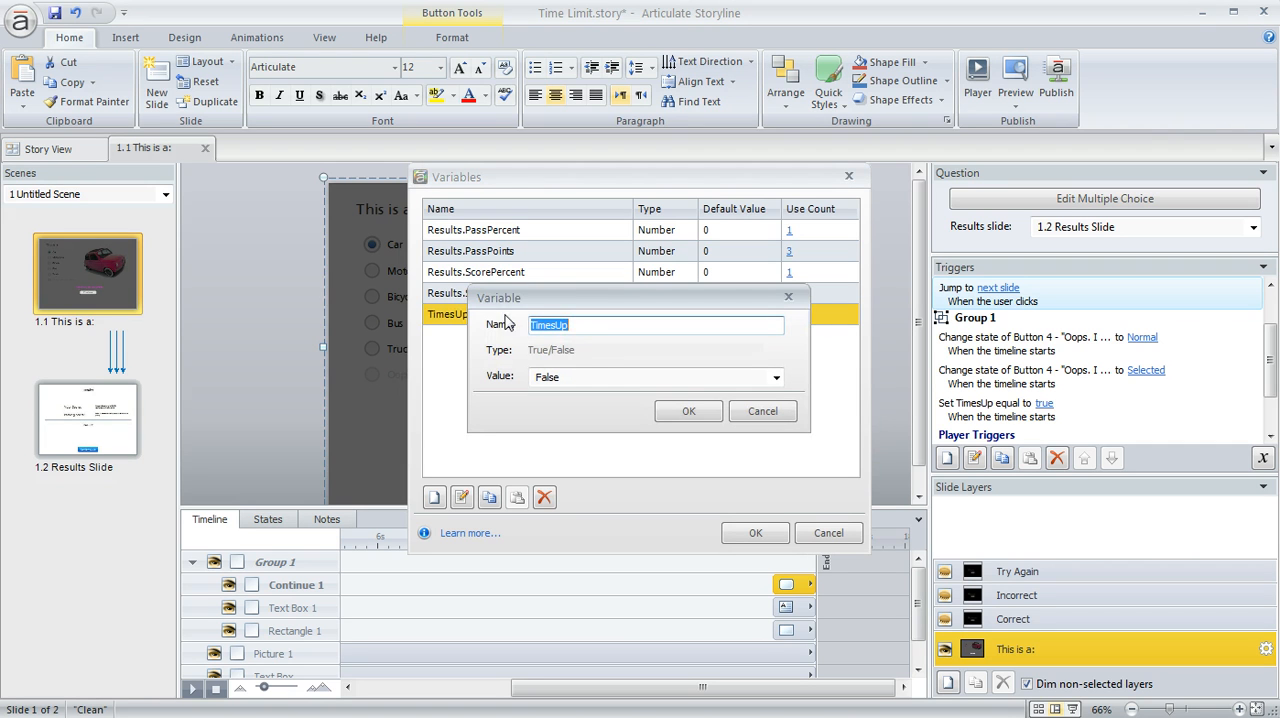
{"action": "mouse_move", "coordinate": [588, 364]}
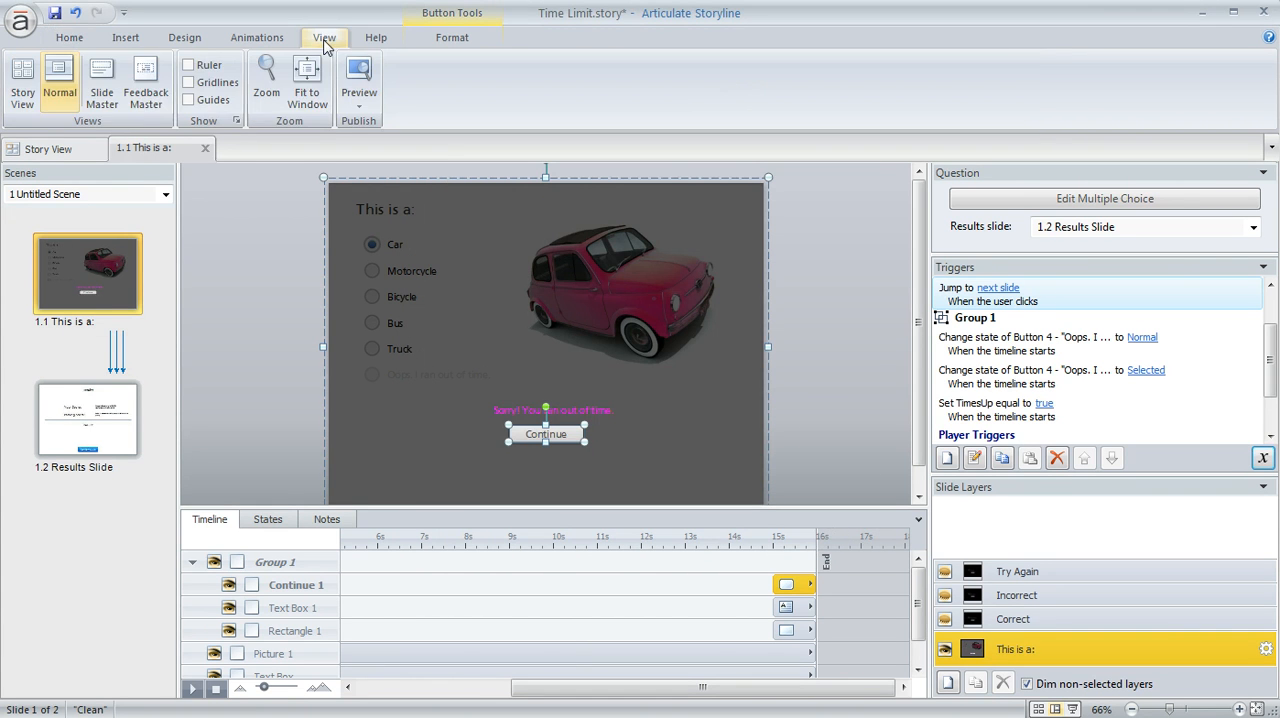
View the question layout's slide trigger setting TimesUp to false when its timeline starts
{"action": "left_click", "coordinate": [100, 80]}
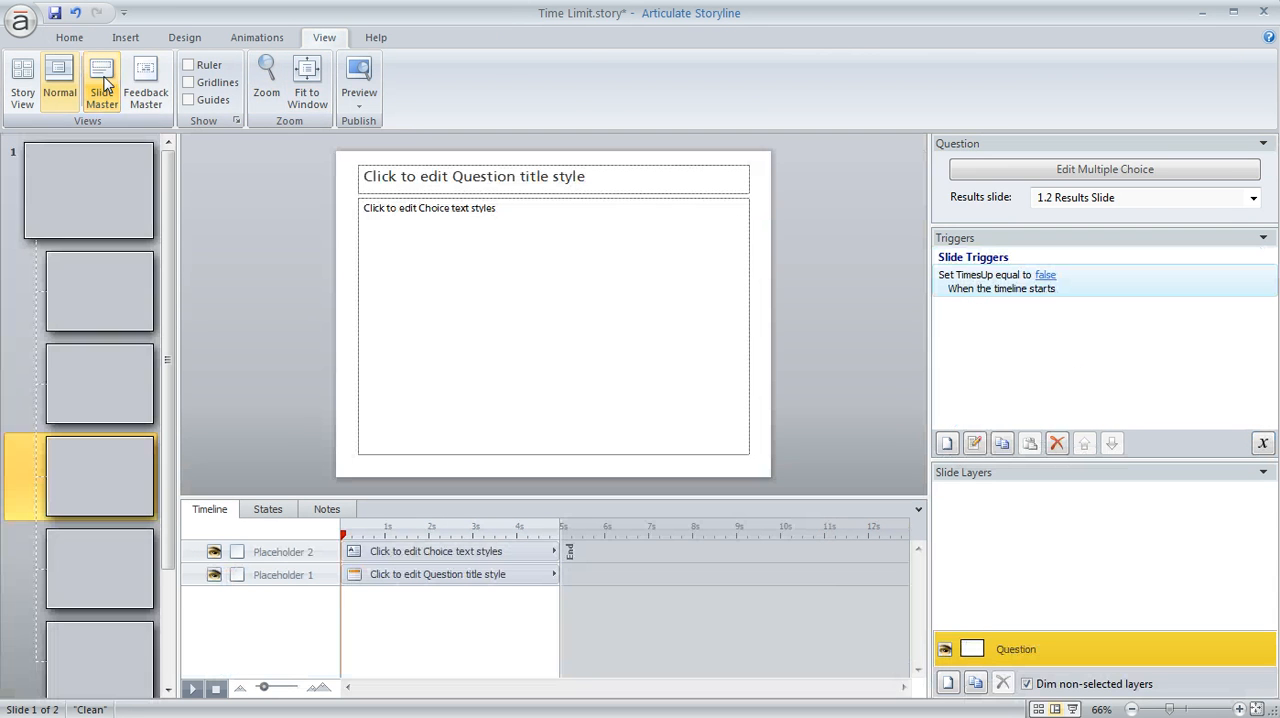
{"action": "left_click", "coordinate": [100, 80]}
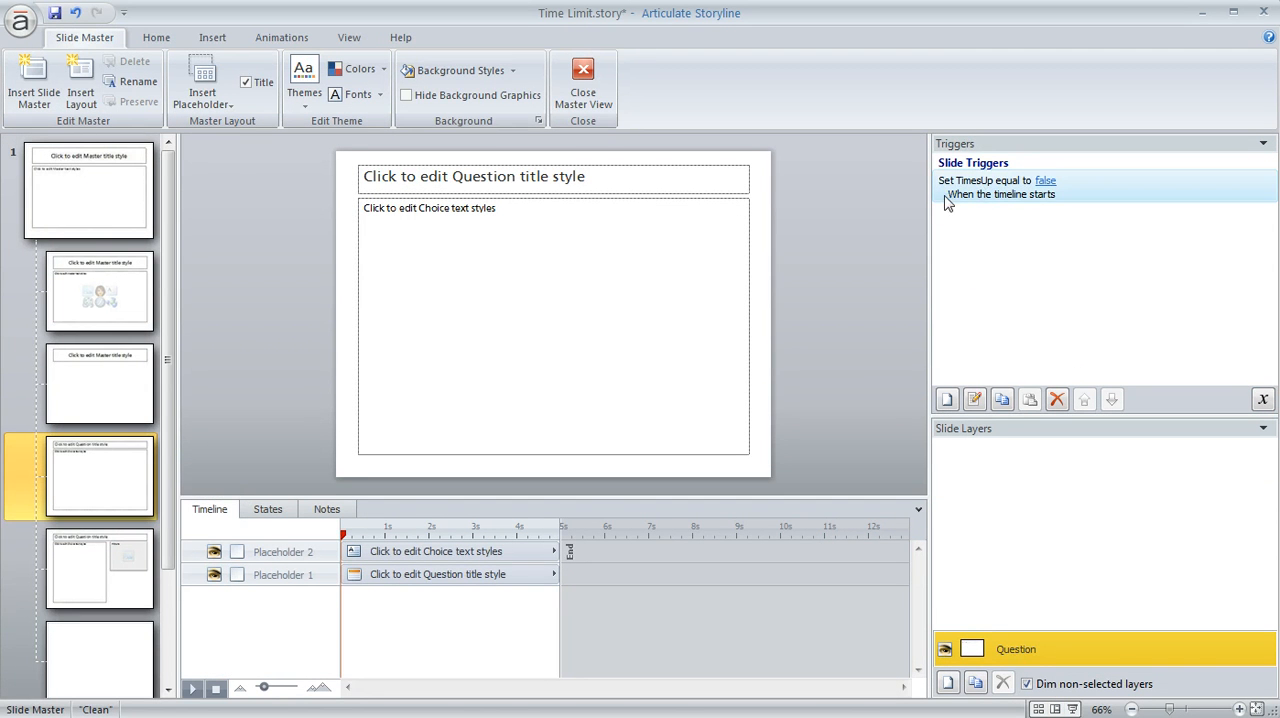
{"action": "mouse_move", "coordinate": [980, 196]}
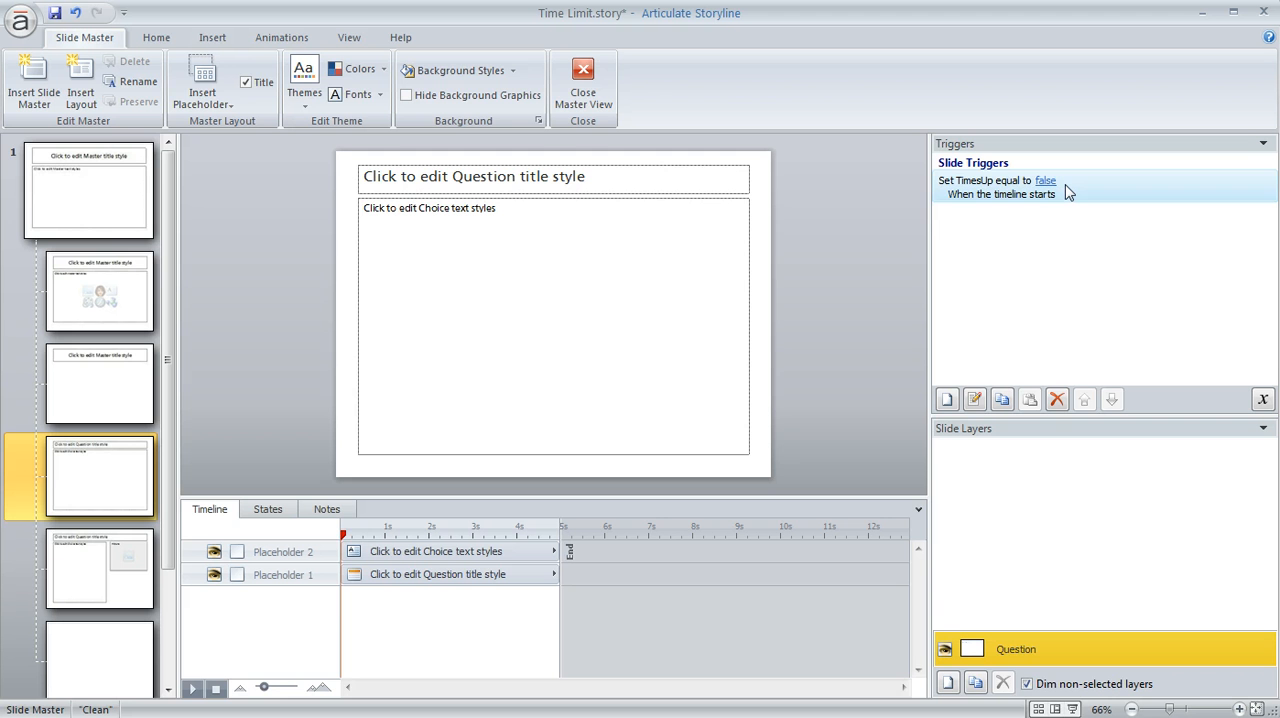
{"action": "left_click", "coordinate": [584, 80]}
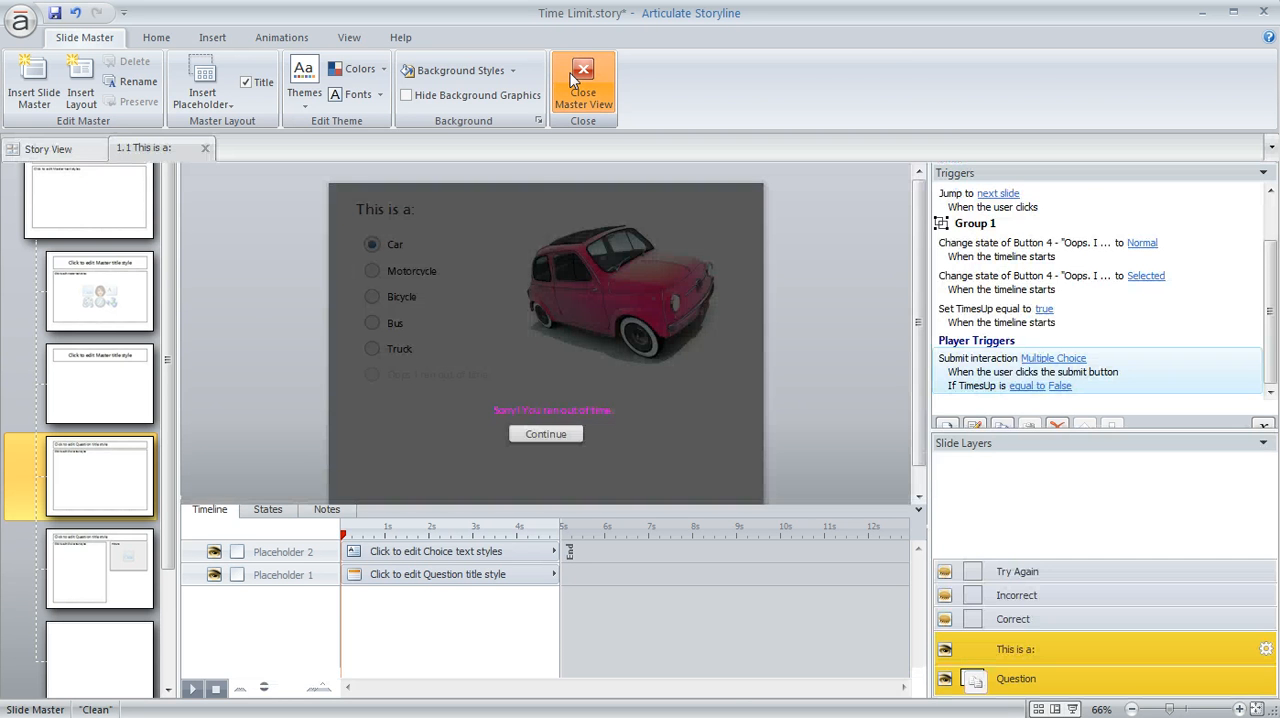
Back on the question slide, confirm the submit trigger only fires when TimesUp equals False
{"action": "left_click", "coordinate": [584, 80]}
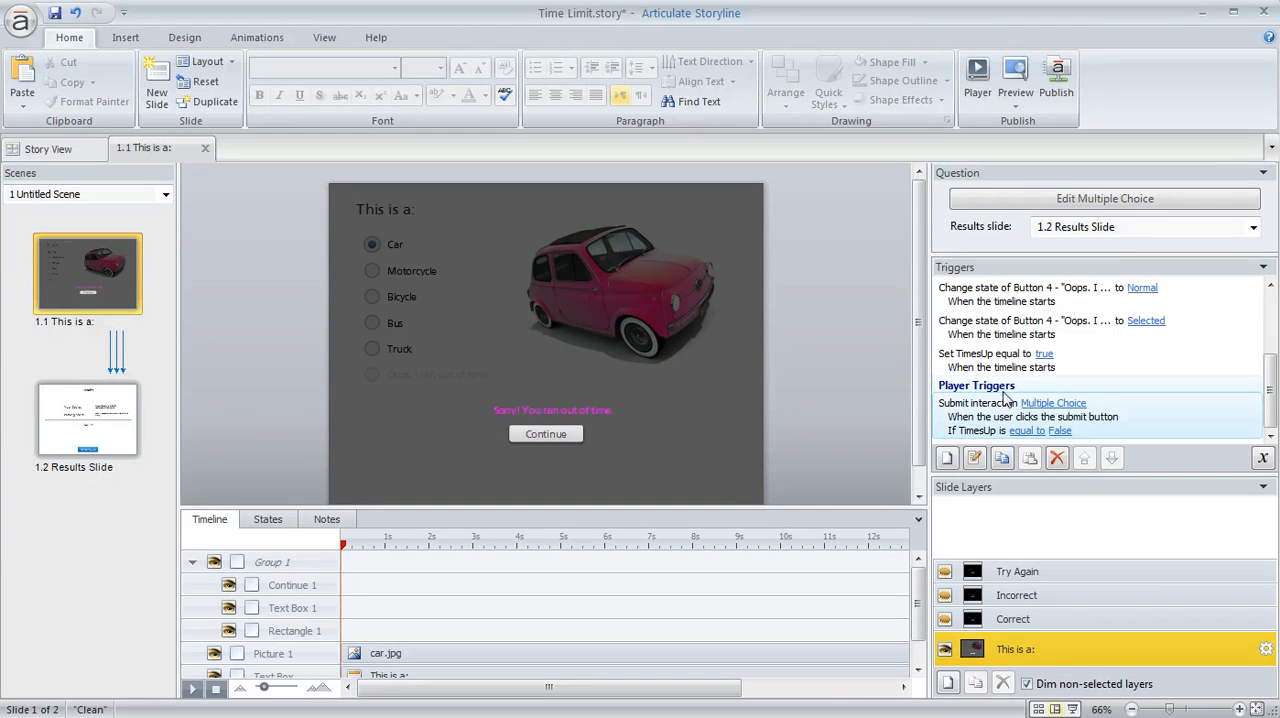
{"action": "left_click", "coordinate": [1000, 360]}
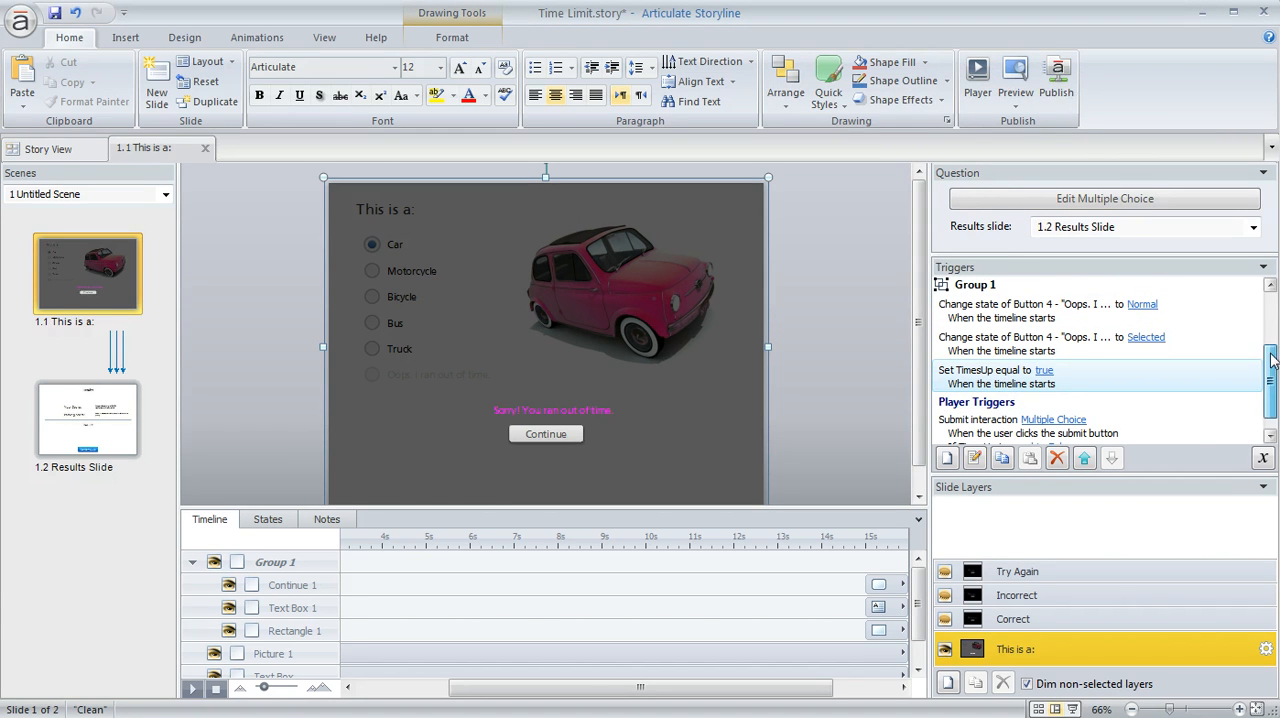
{"action": "scroll", "scroll_direction": "down", "scroll_amount": 3}
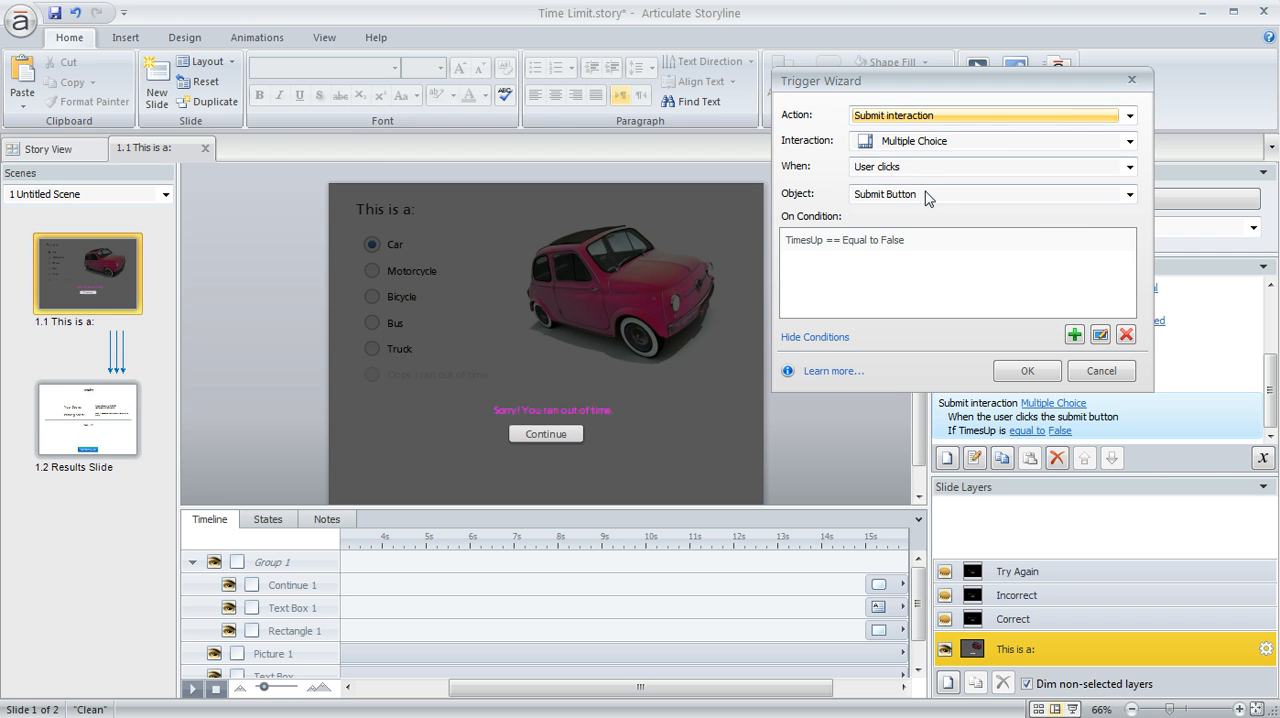
{"action": "mouse_move", "coordinate": [792, 256]}
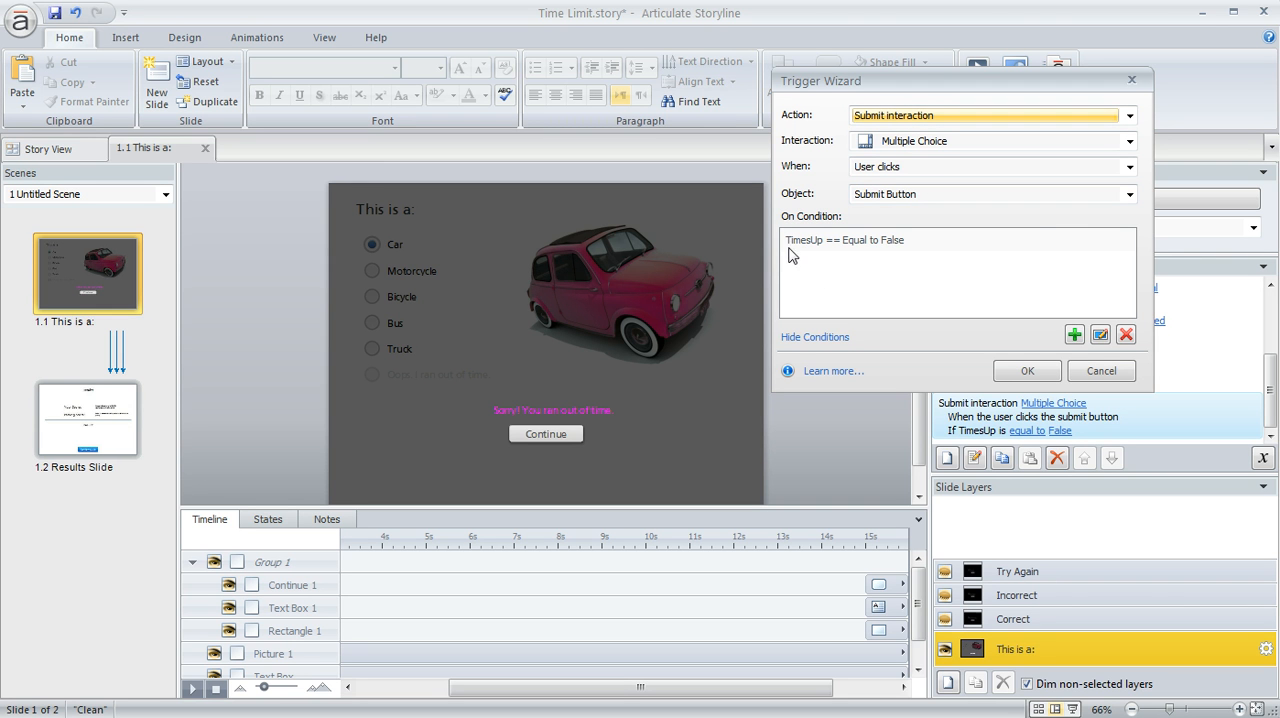
{"action": "mouse_move", "coordinate": [872, 256]}
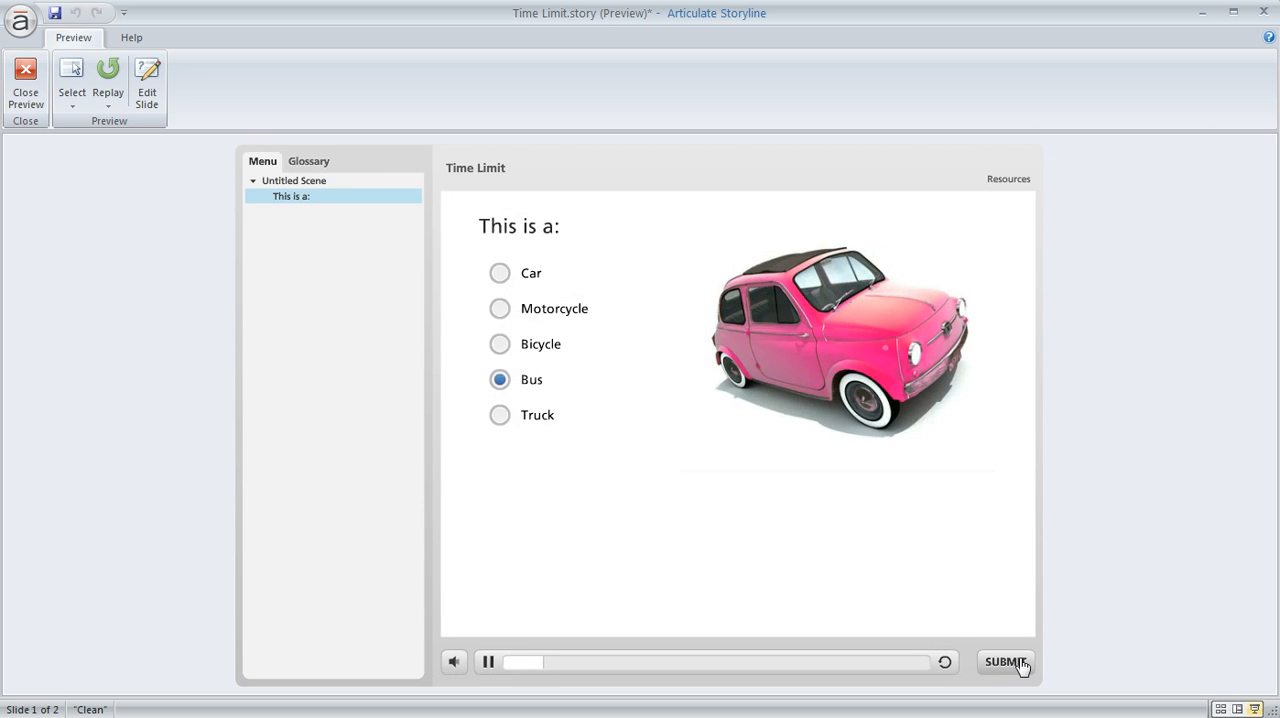
Submit Bus, try again, let time expire, and continue to the 0% not-passed results slide
{"action": "left_click", "coordinate": [1004, 660]}
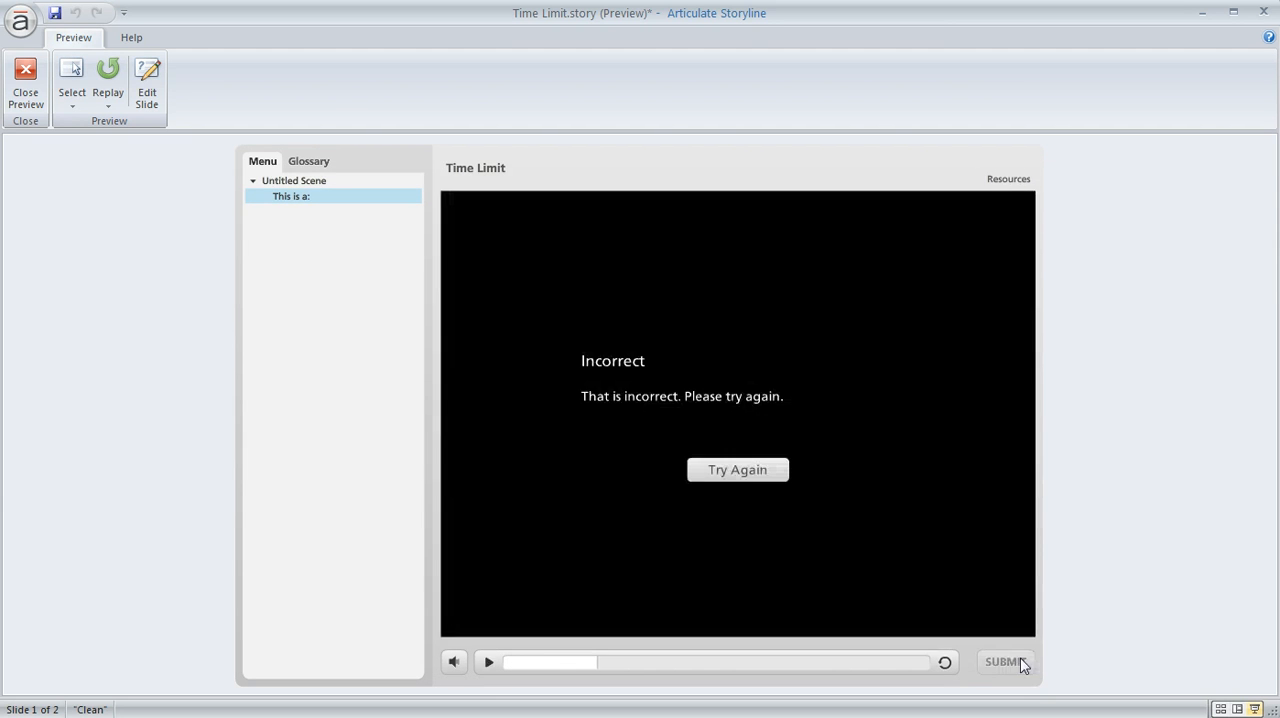
{"action": "left_click", "coordinate": [736, 468]}
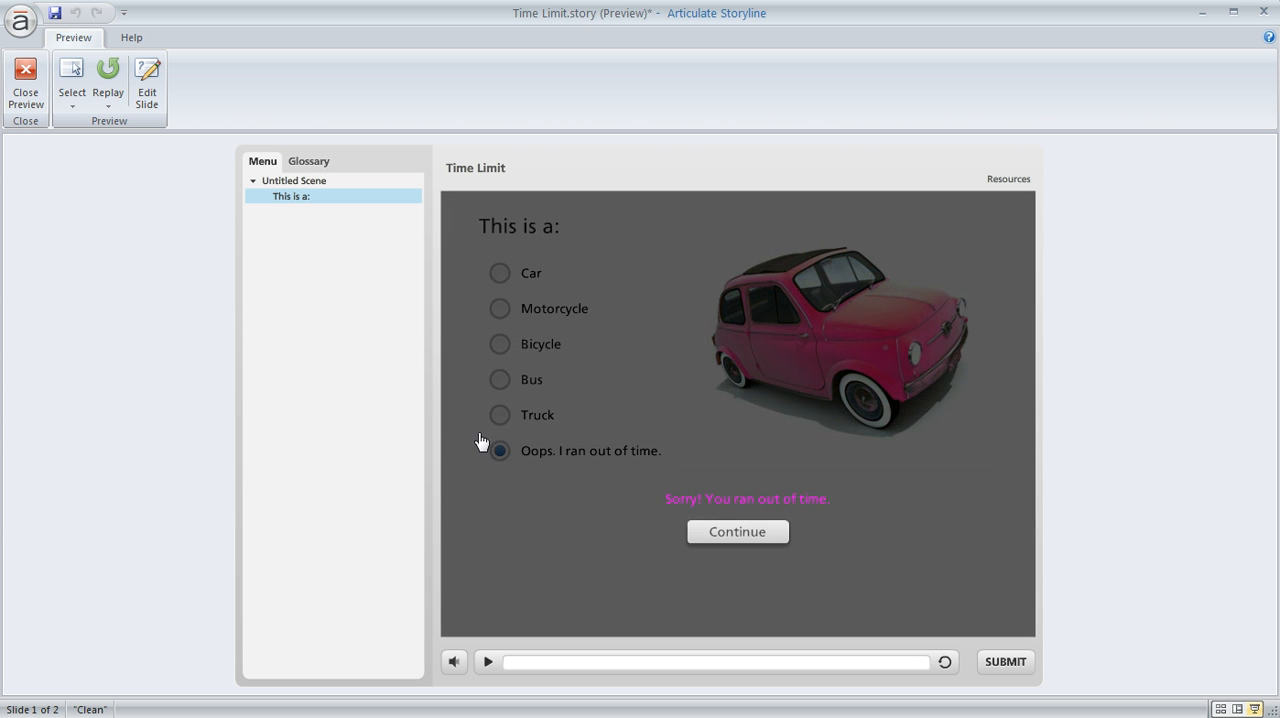
{"action": "mouse_move", "coordinate": [586, 466]}
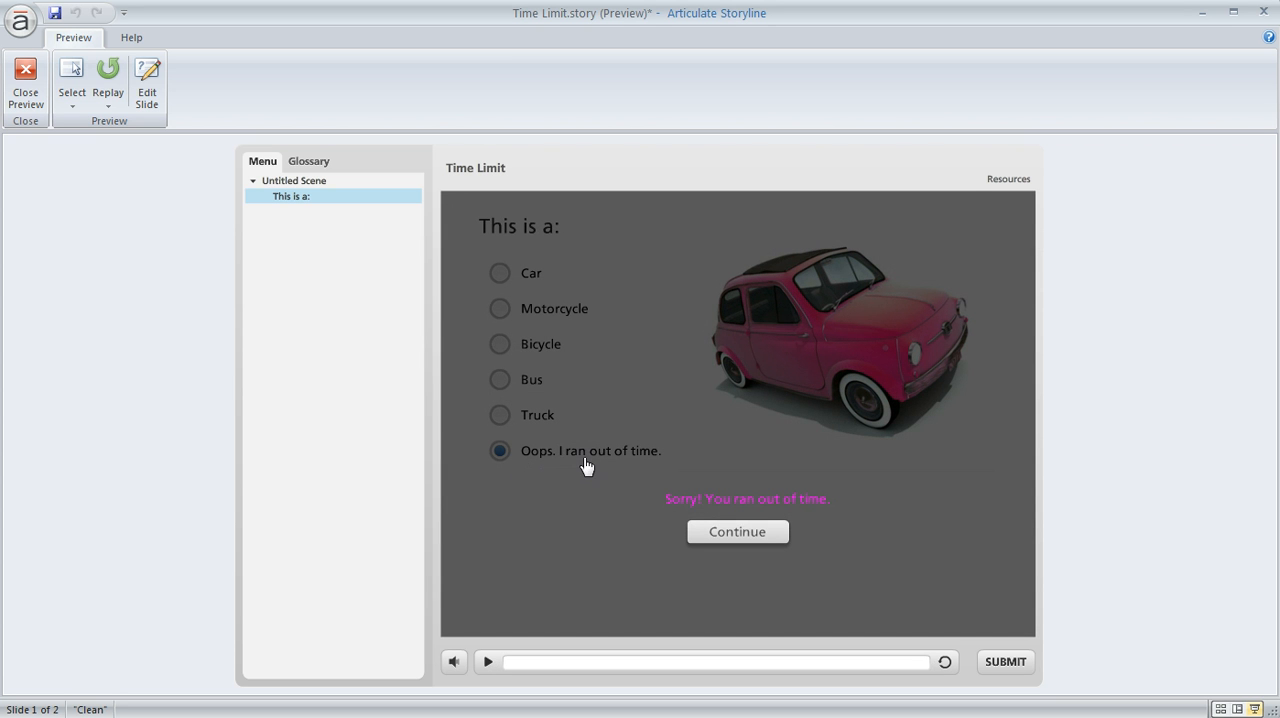
{"action": "mouse_move", "coordinate": [500, 368]}
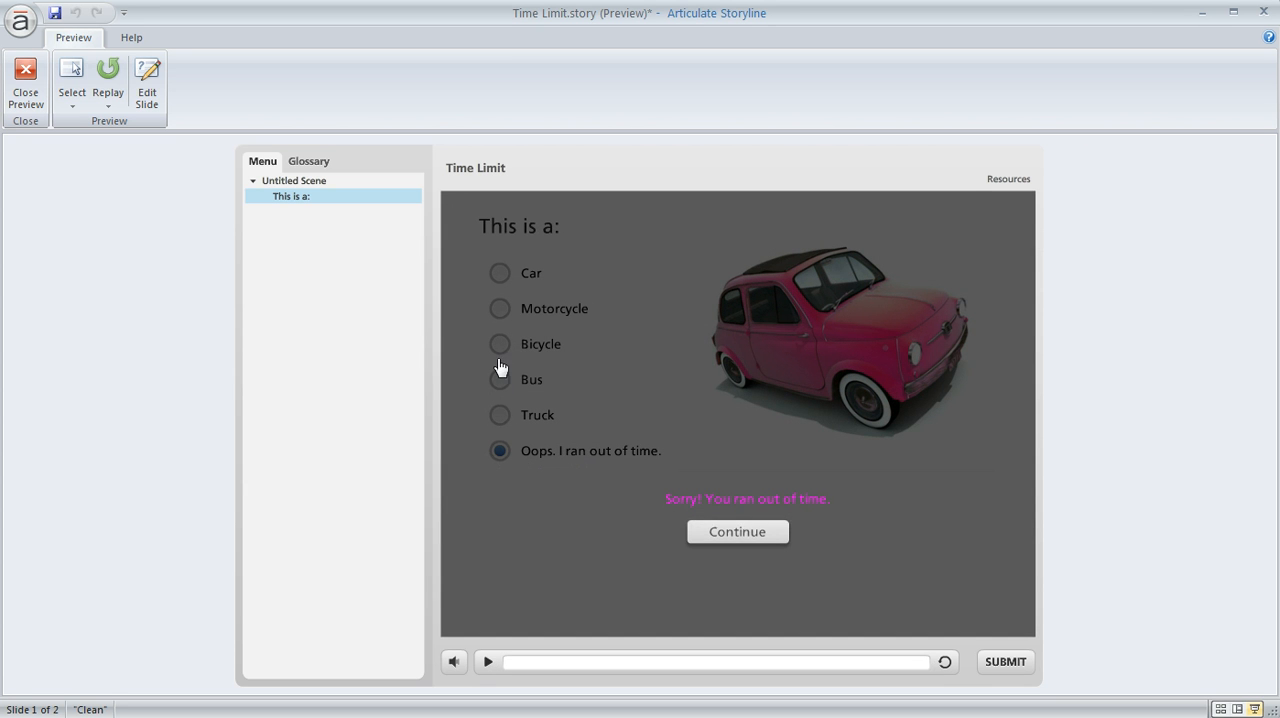
{"action": "left_click", "coordinate": [736, 532]}
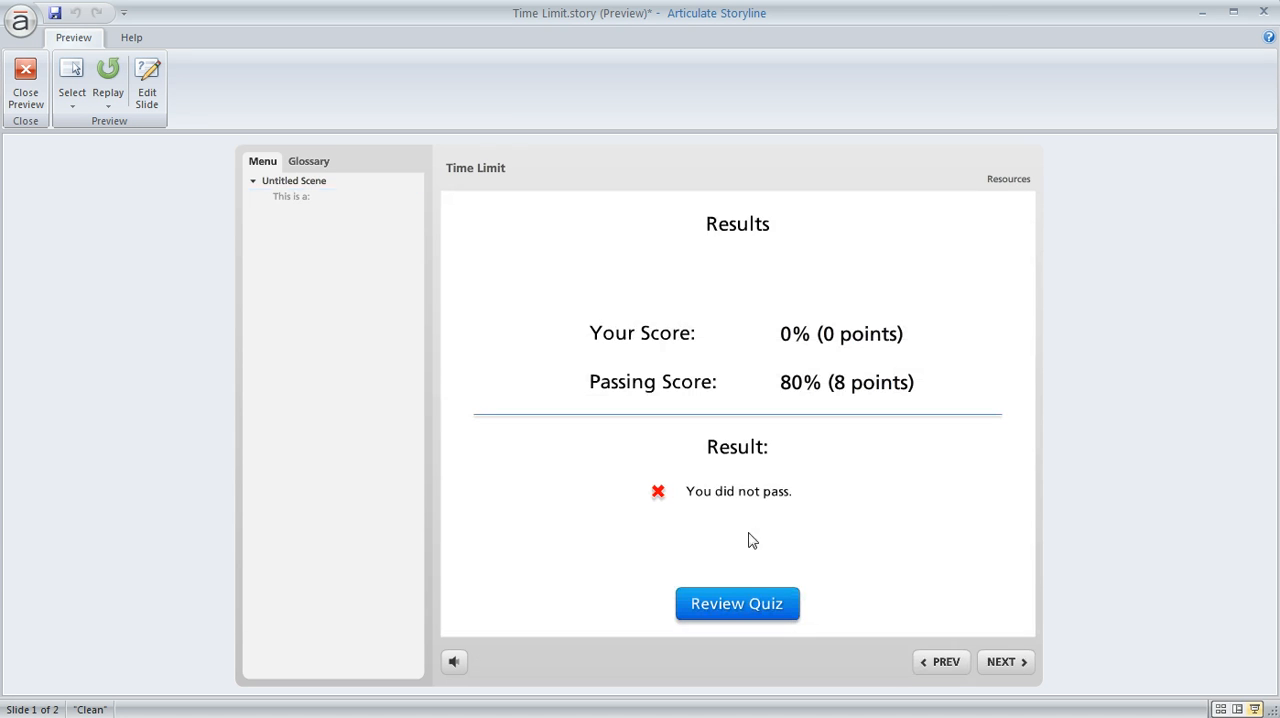